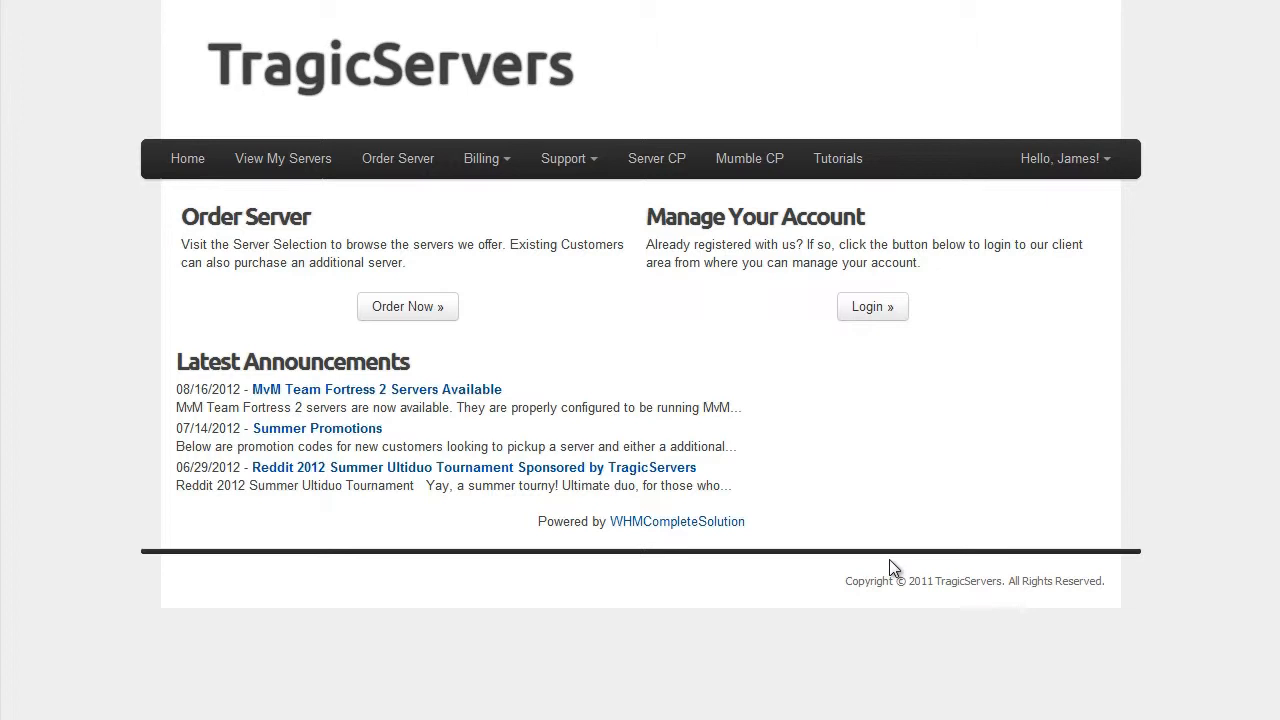
mouse_move(588, 222)
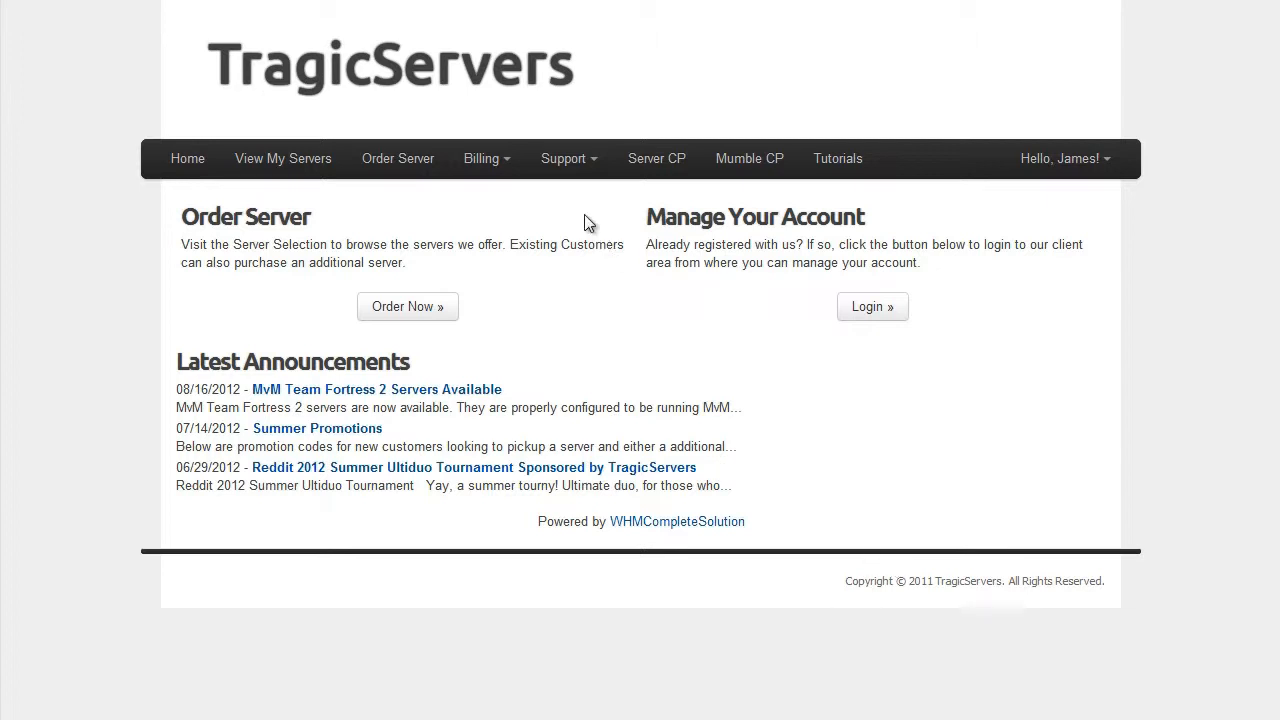
mouse_move(585, 203)
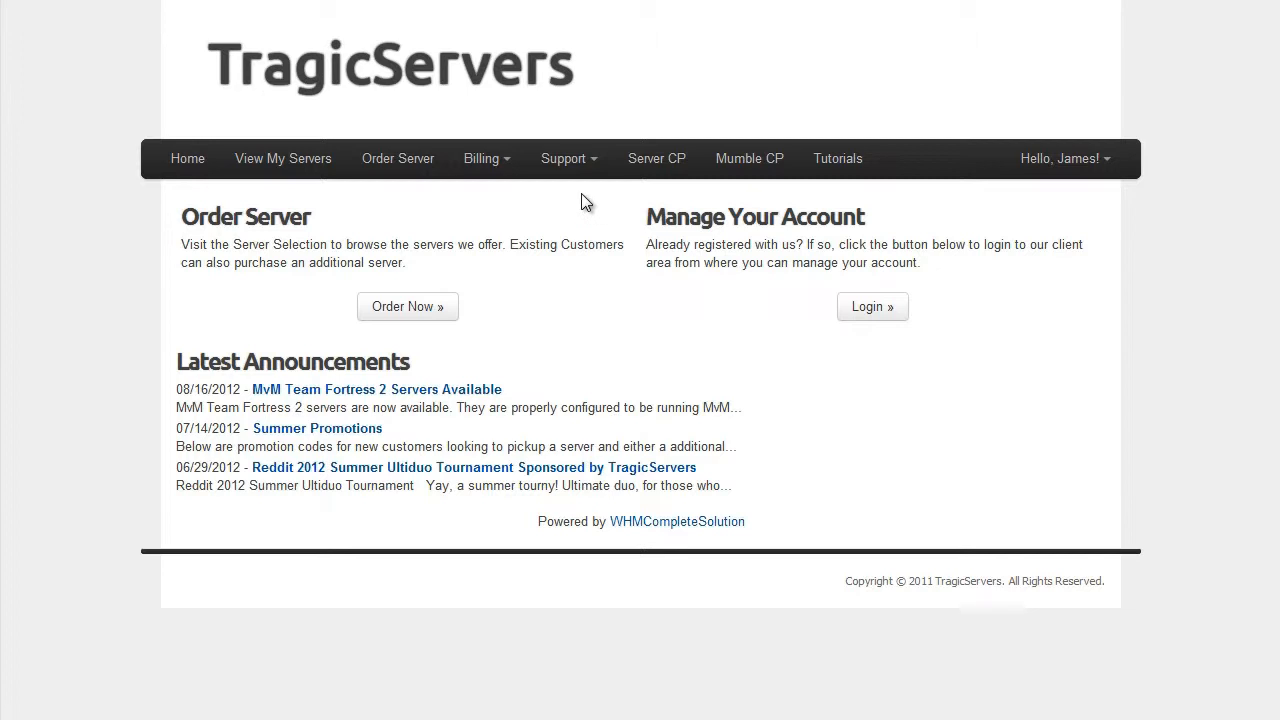
mouse_move(568, 158)
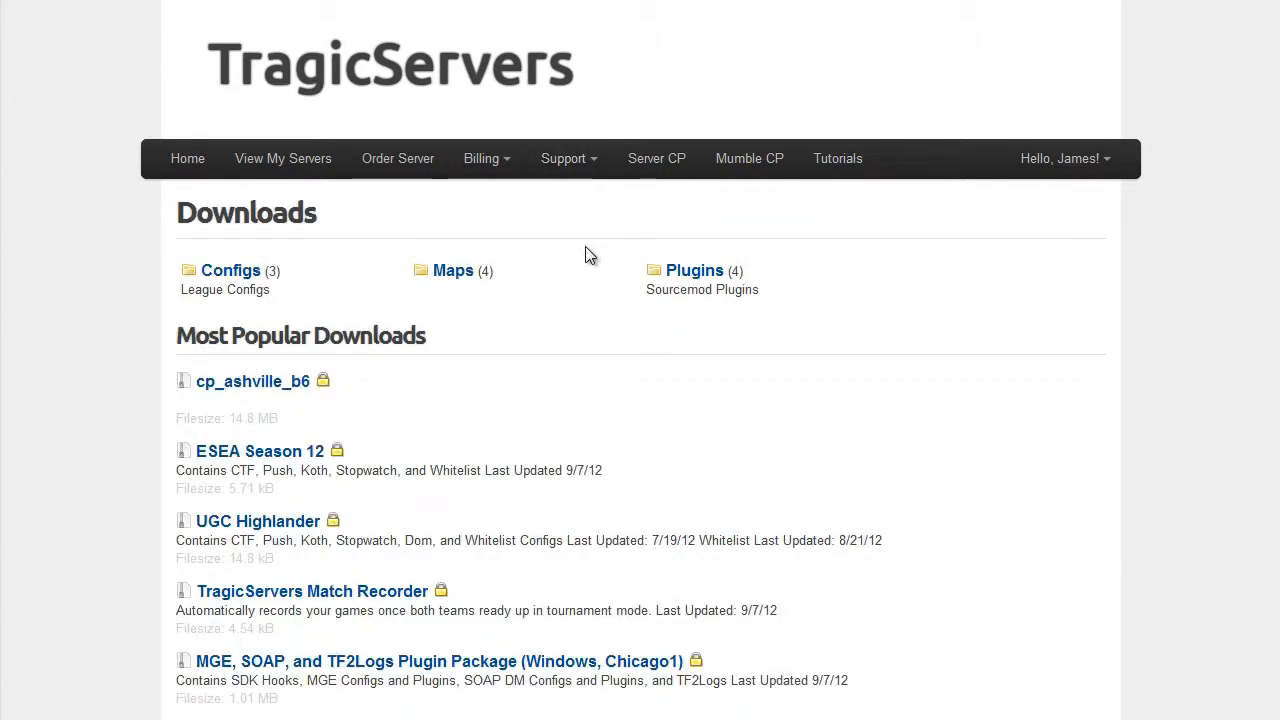
mouse_move(378, 318)
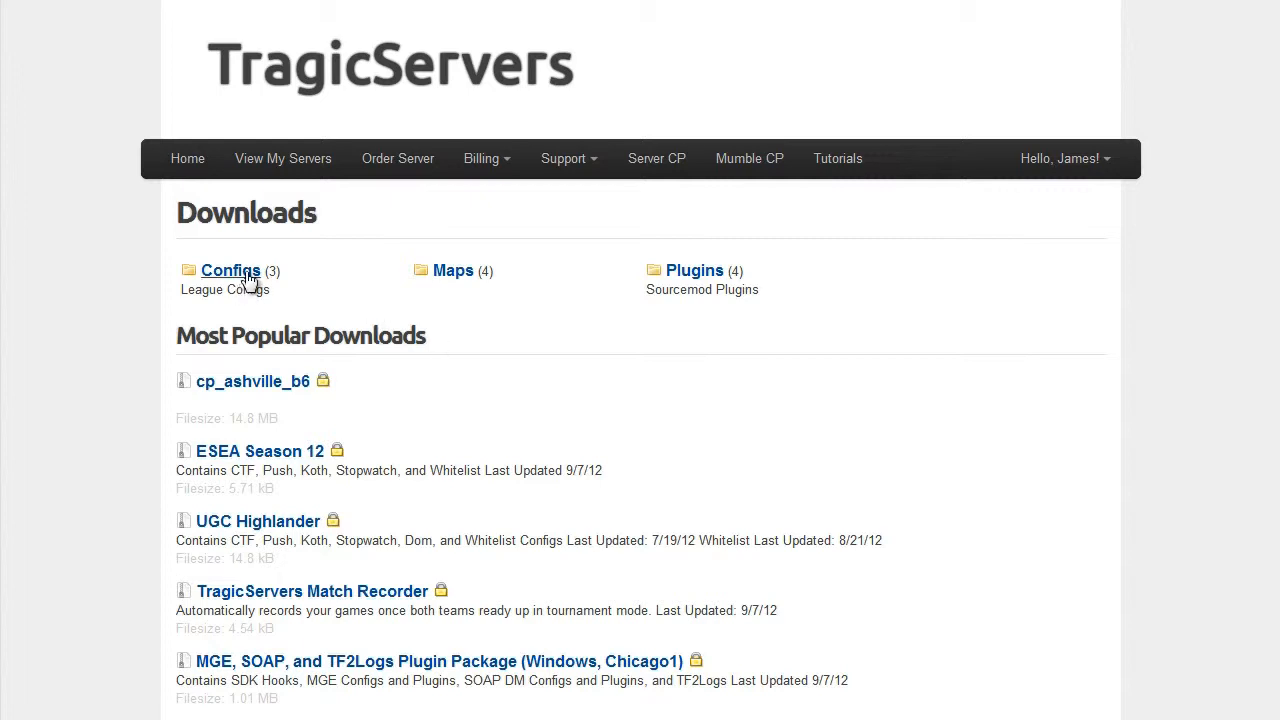
Open the Configs downloads category listing ESEA Season 12, UGC 6s and UGC Highlander
click(230, 270)
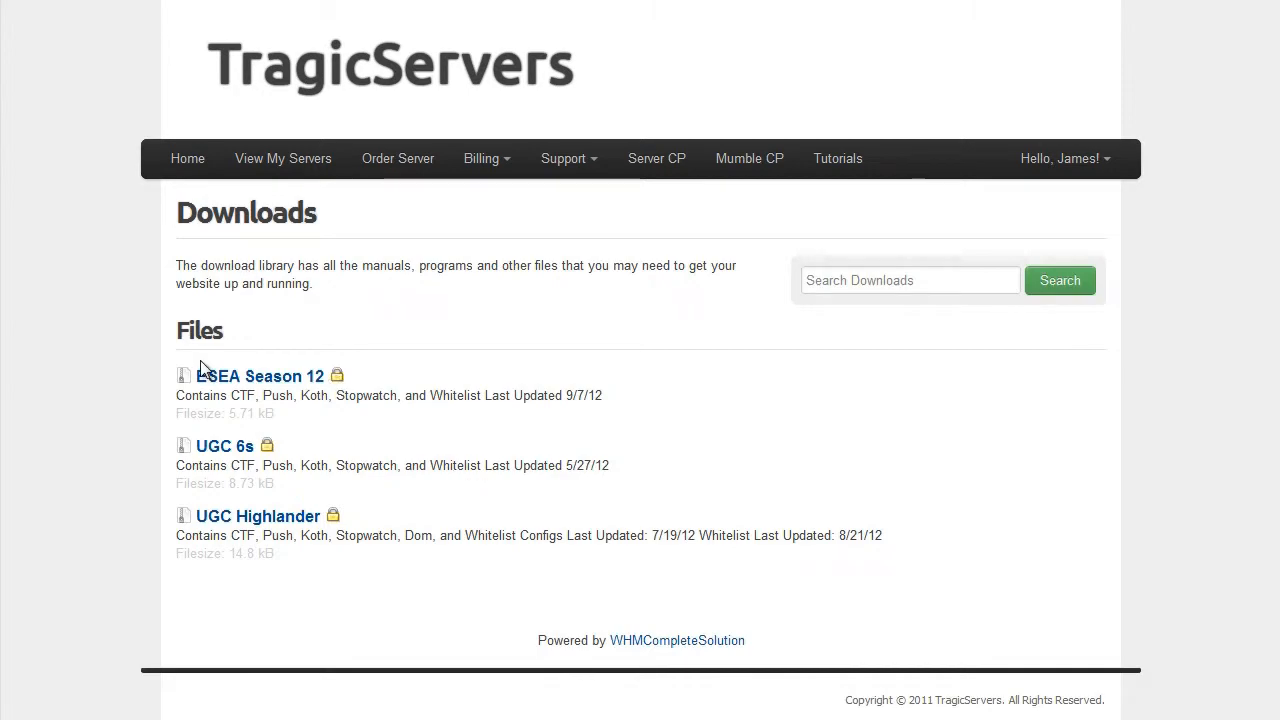
mouse_move(213, 468)
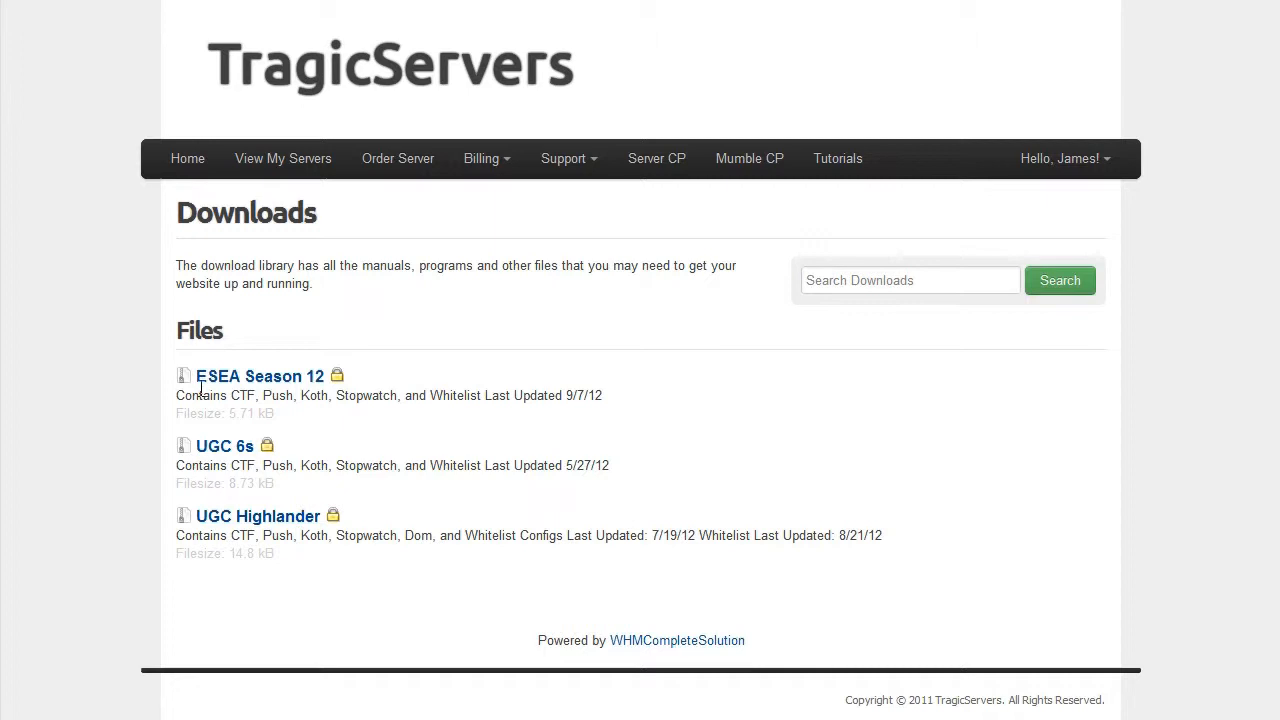
mouse_move(310, 385)
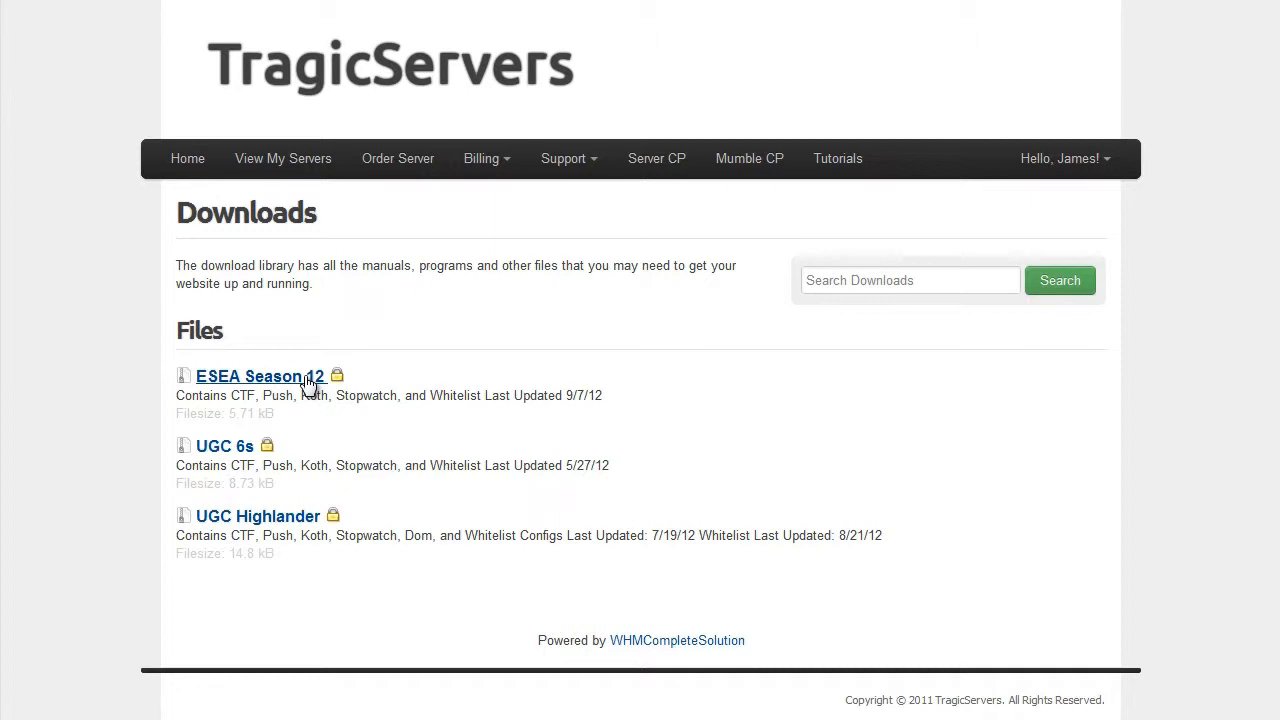
mouse_move(288, 431)
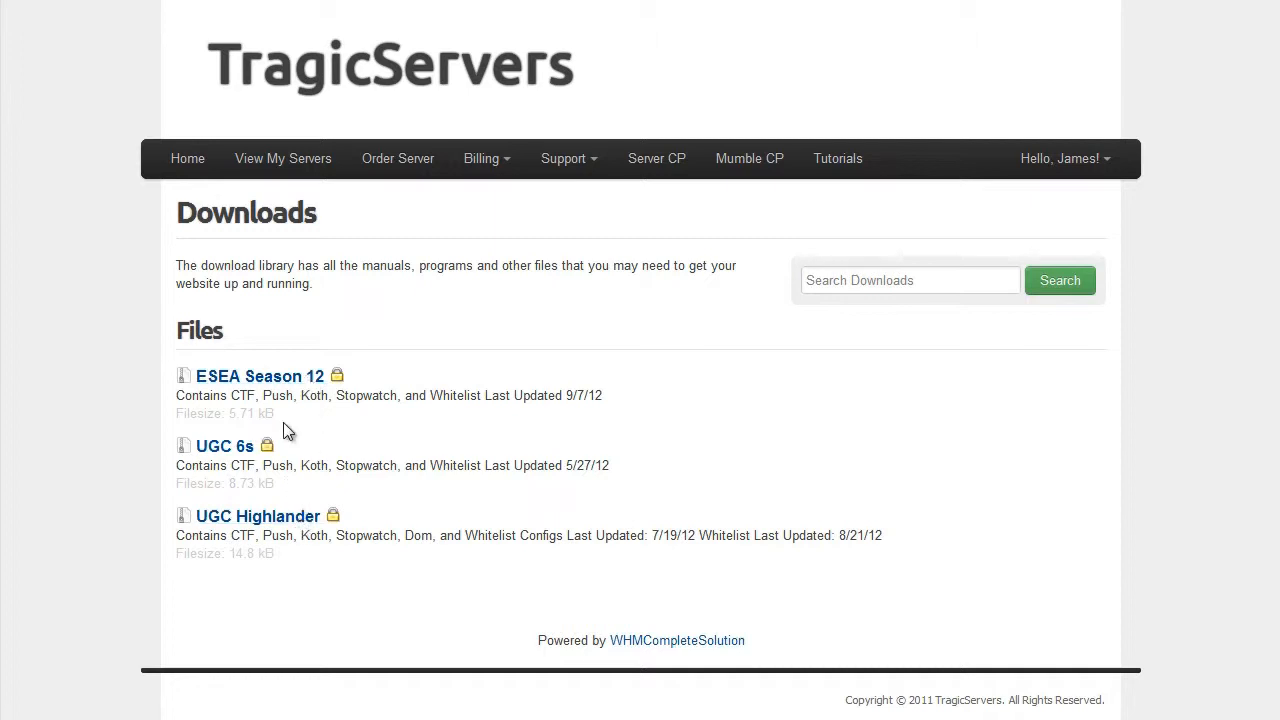
mouse_move(257, 516)
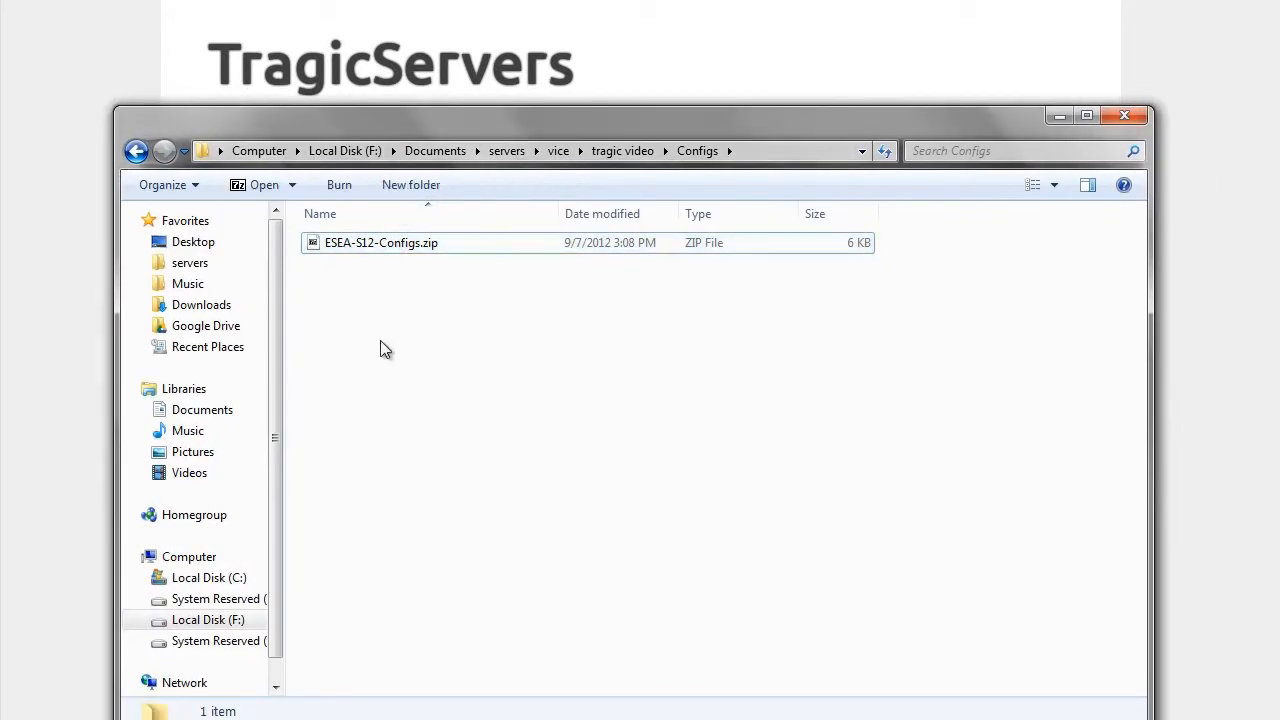
Extract ESEA-S12-Configs.zip into Configs and open the resulting ESEA Season 12 Configs folder
click(381, 242)
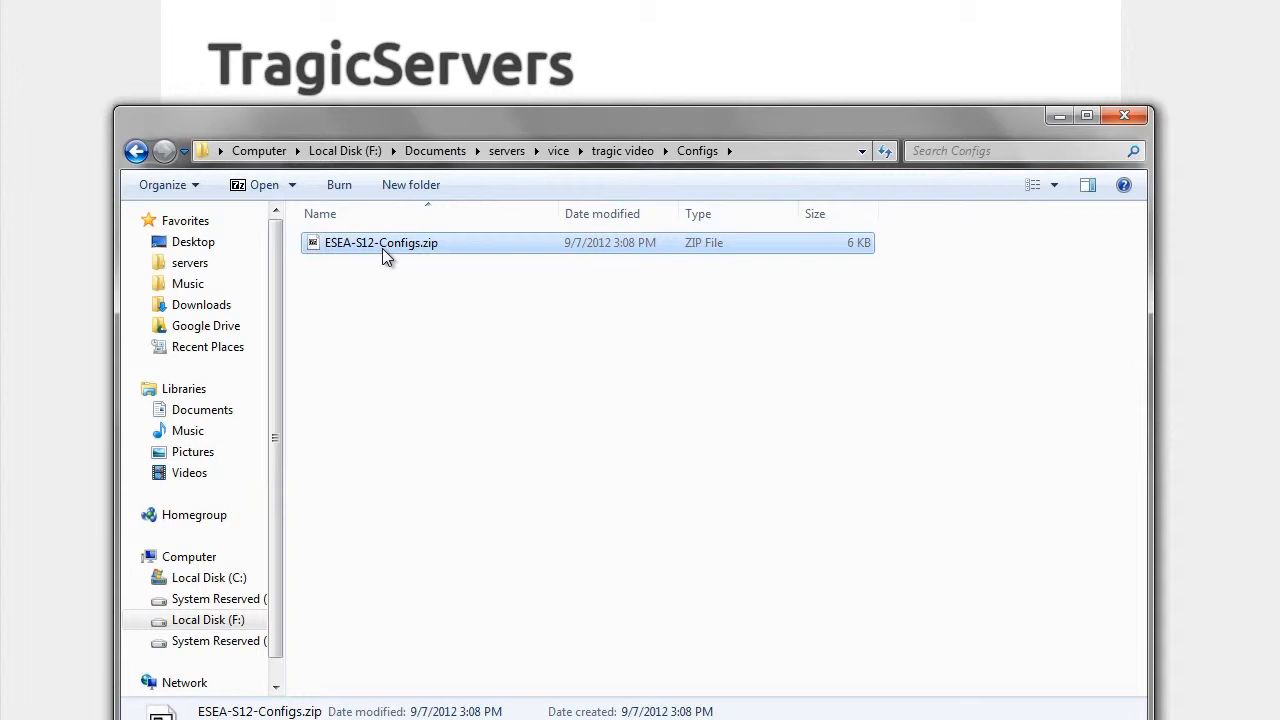
click(388, 283)
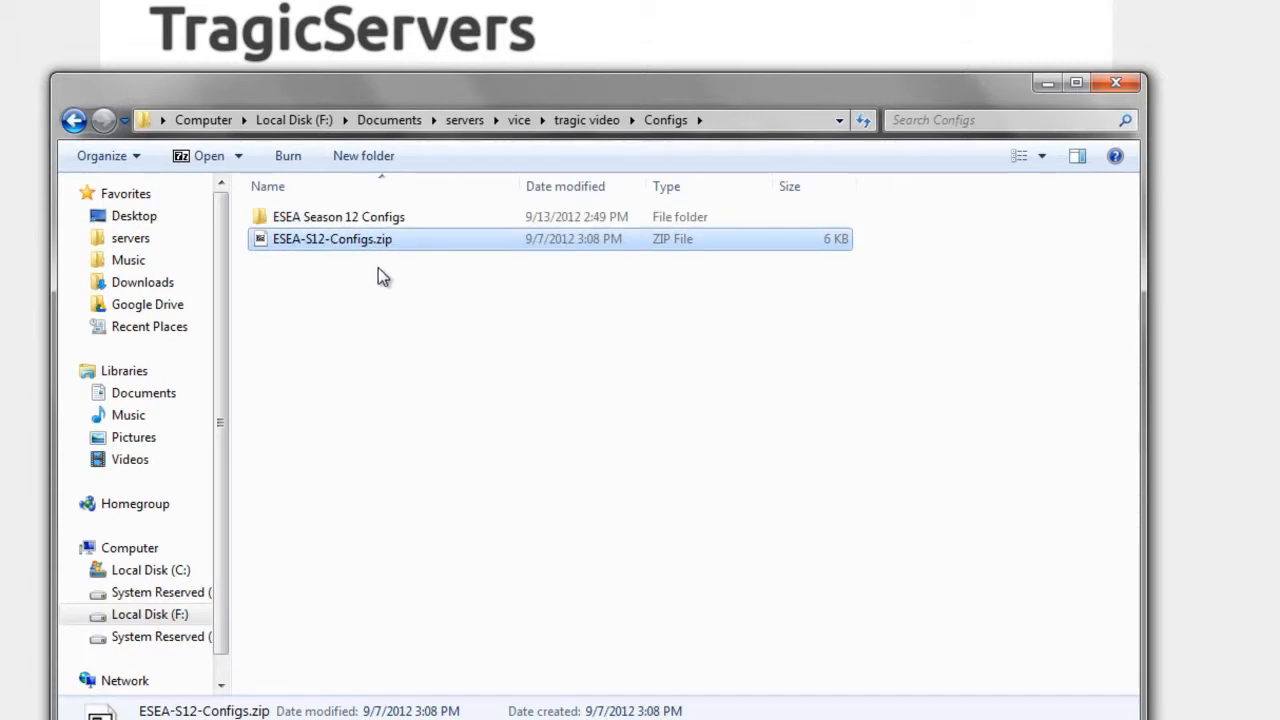
double_click(332, 238)
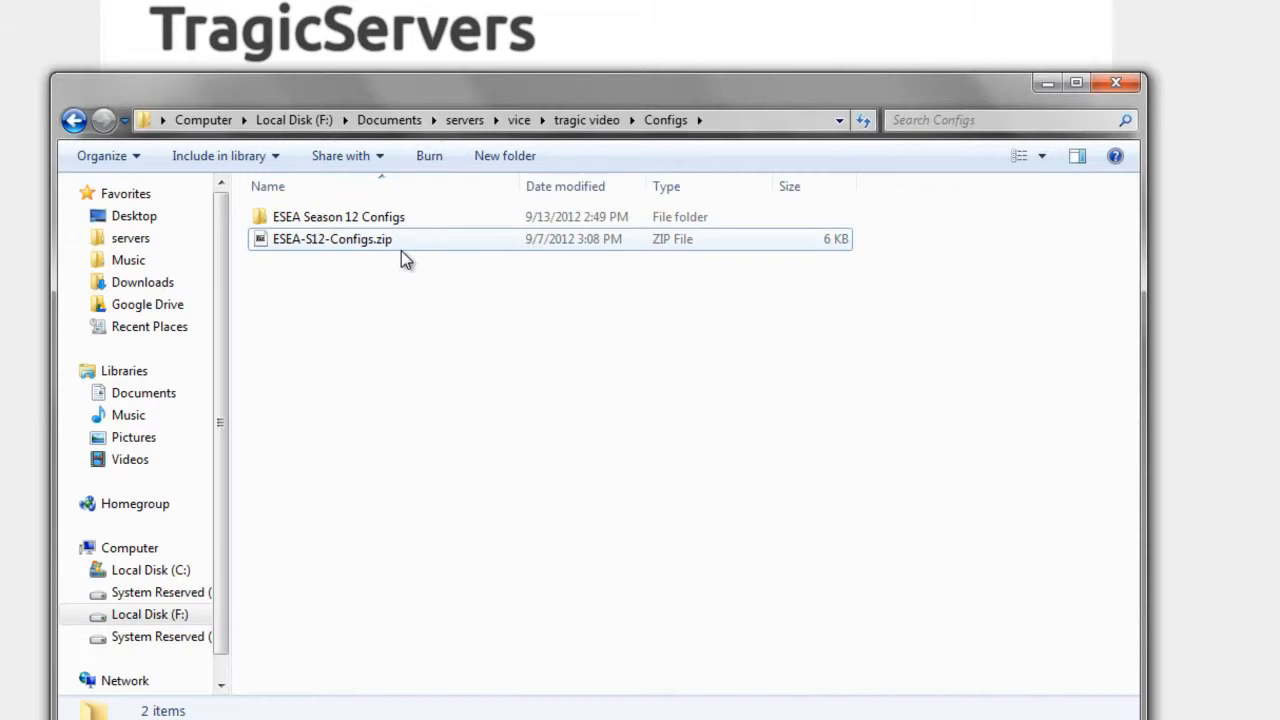
click(332, 238)
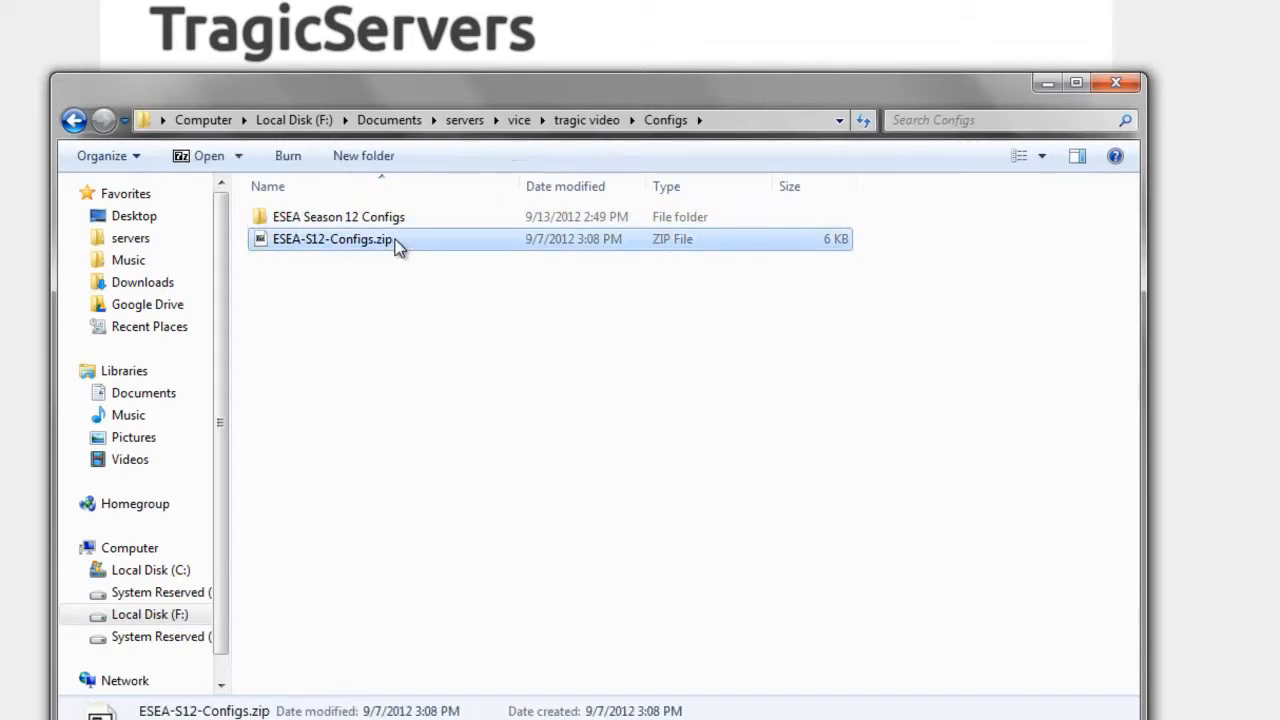
click(338, 216)
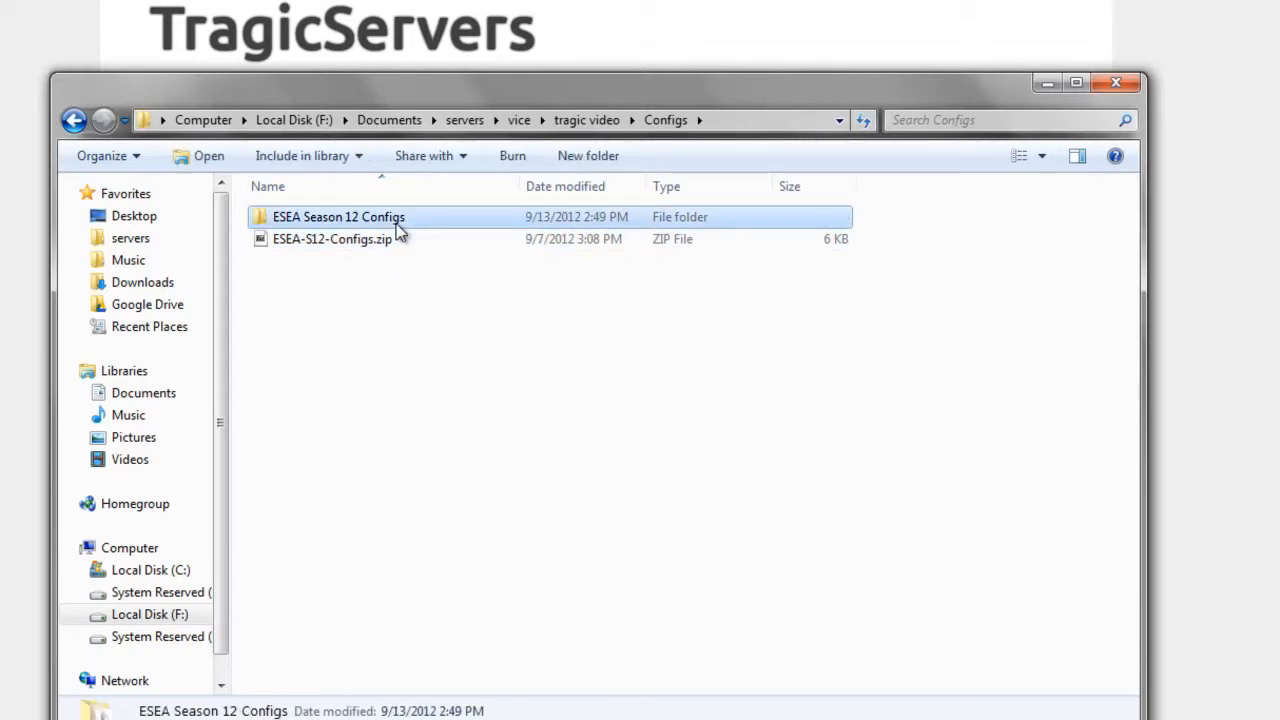
click(331, 238)
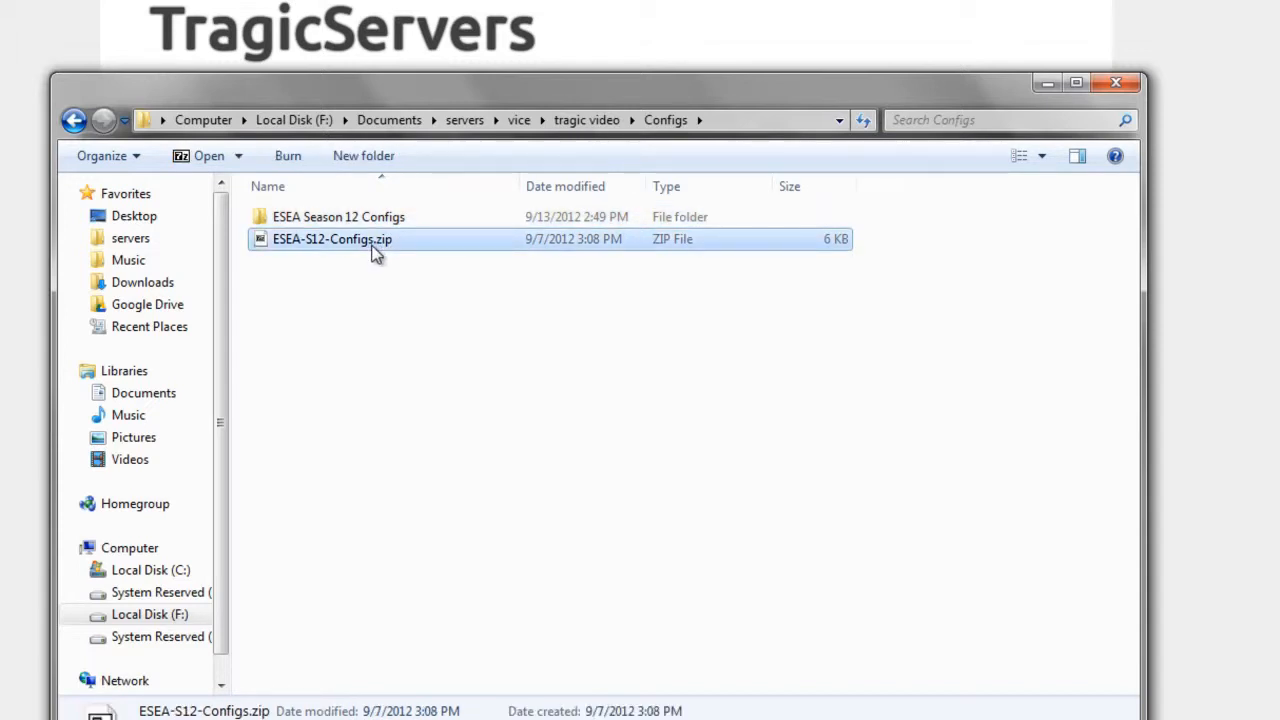
click(338, 216)
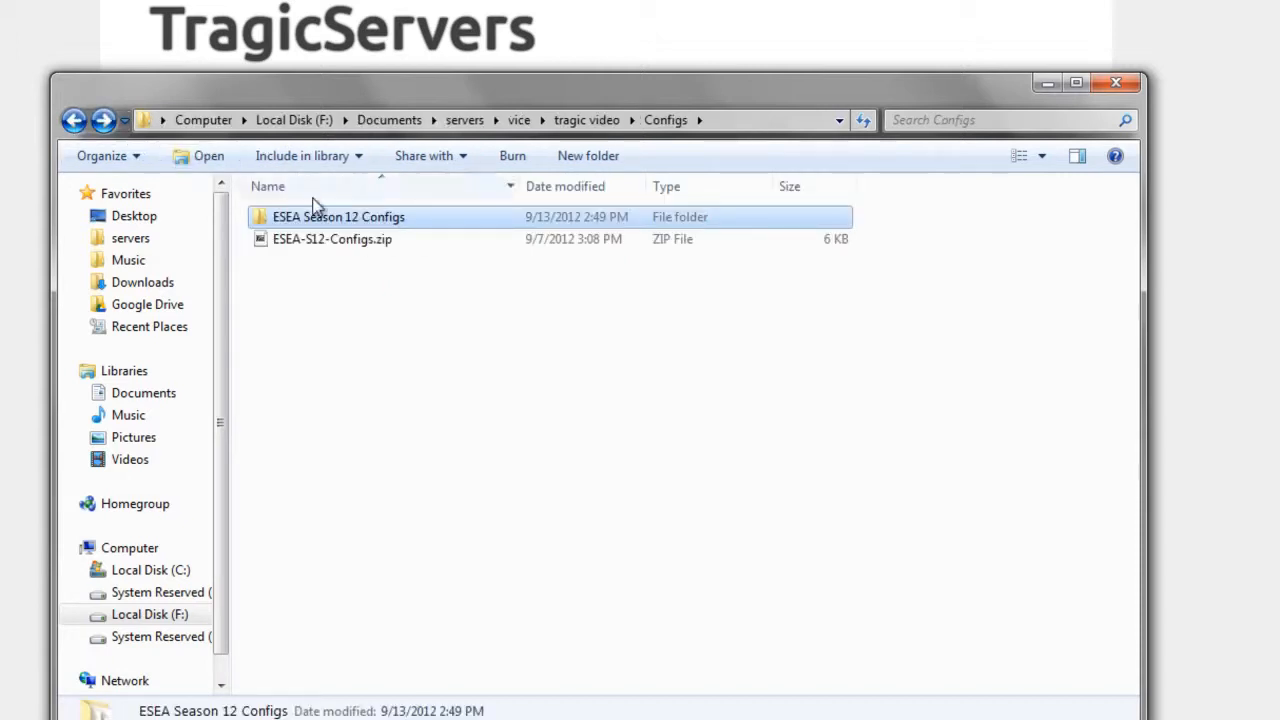
double_click(338, 216)
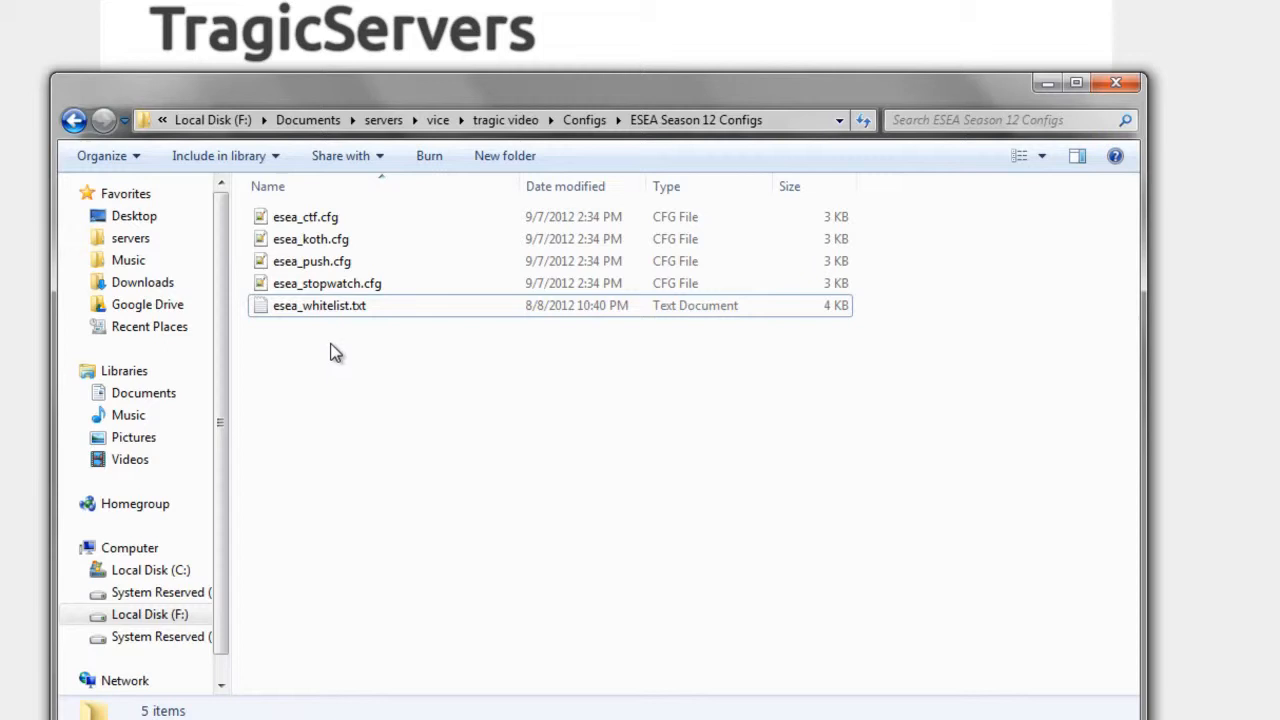
mouse_move(450, 422)
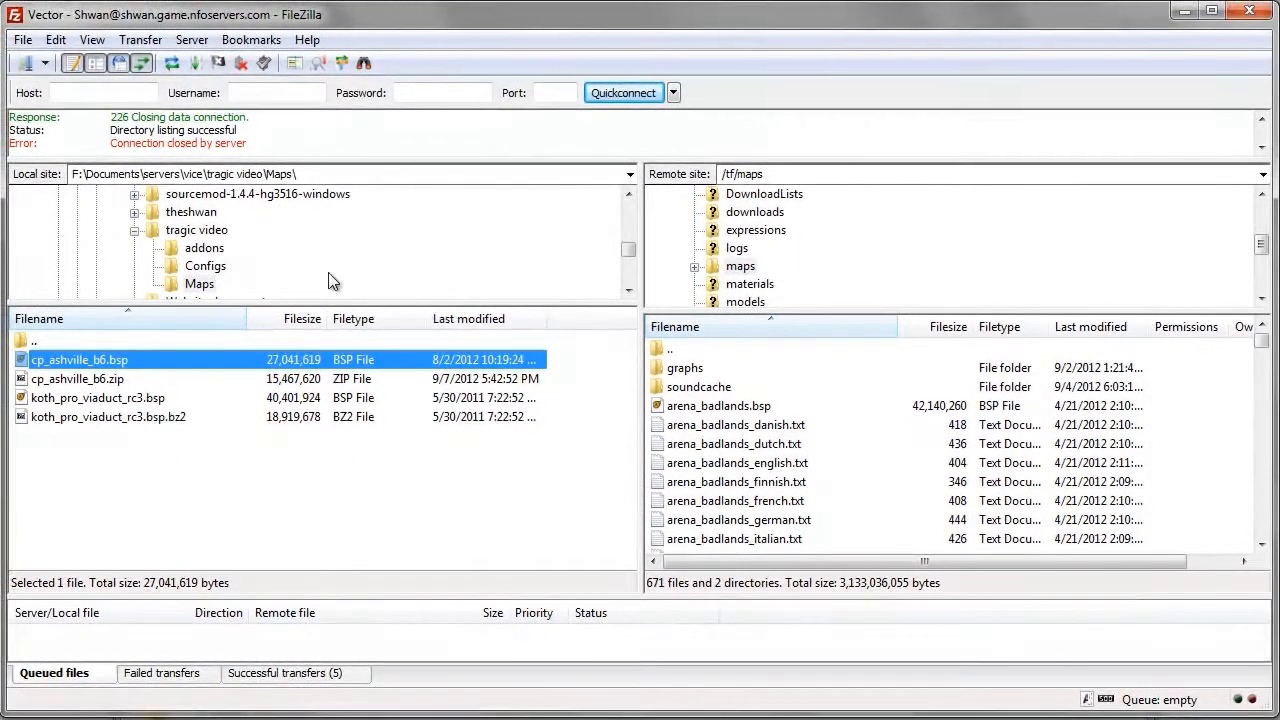
mouse_move(800, 358)
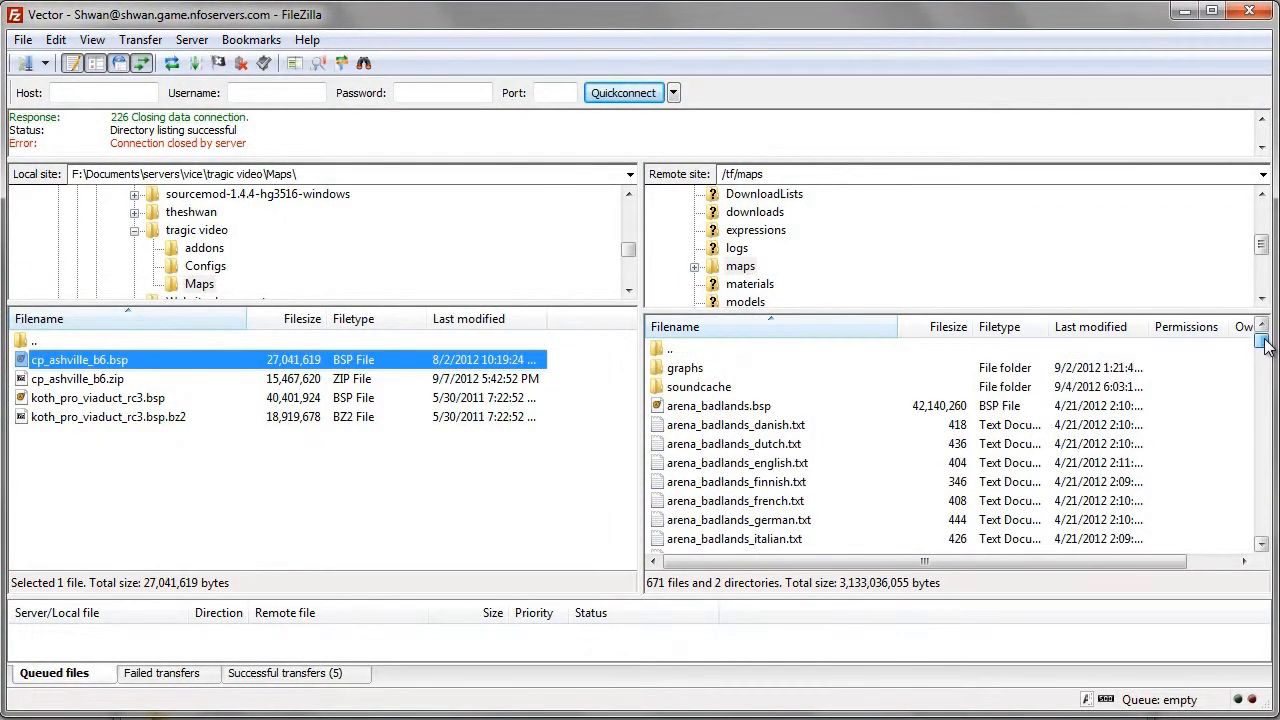
Show the local ESEA Season 12 Configs folder and the server's tf/cfg folder
click(206, 266)
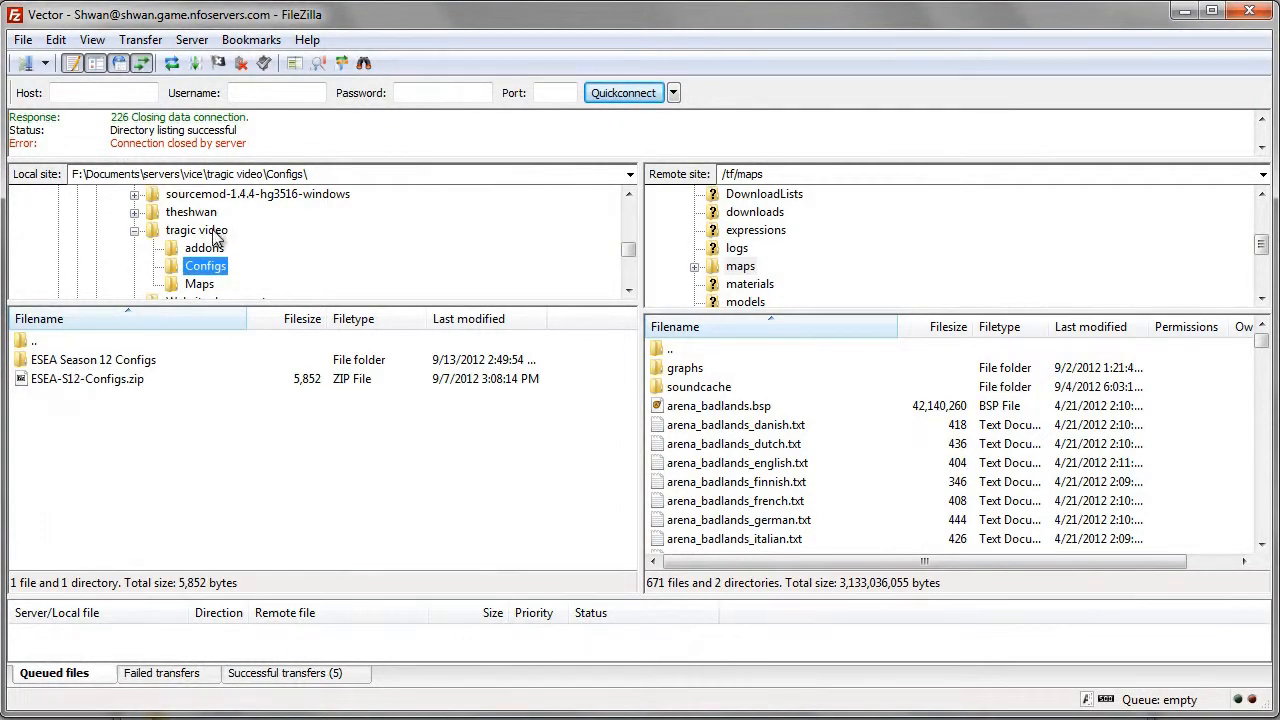
double_click(94, 359)
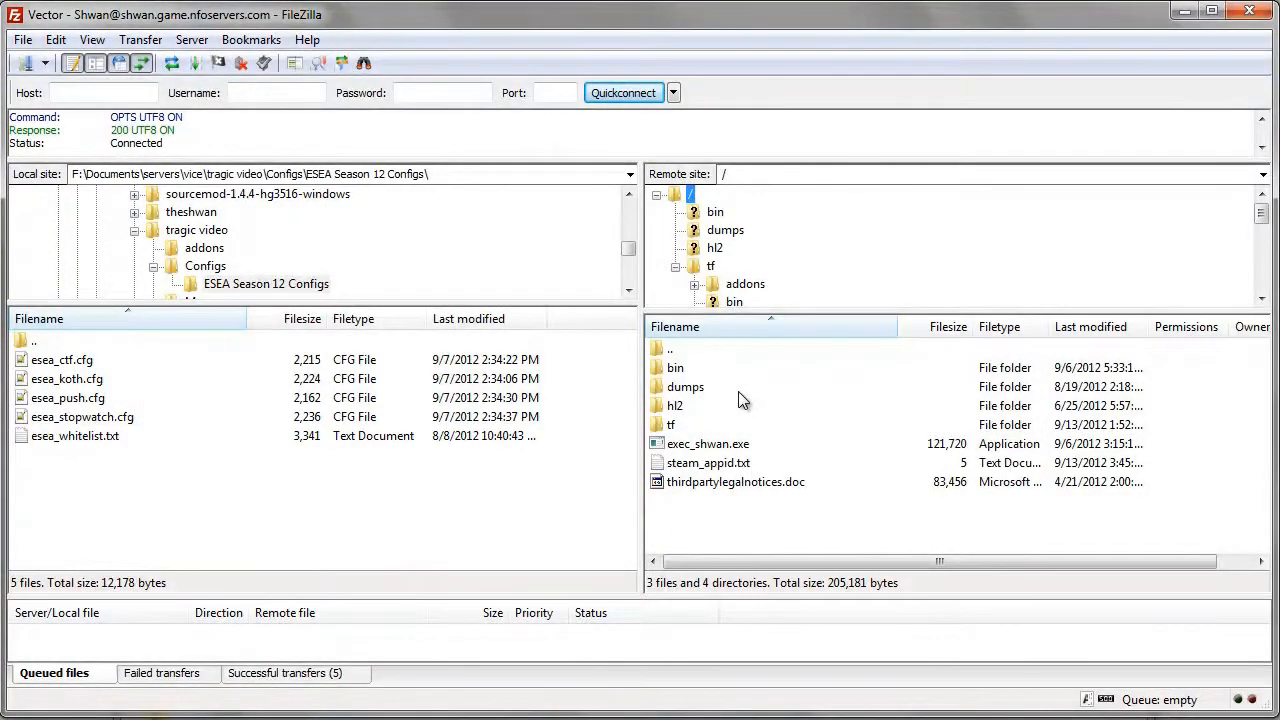
click(670, 424)
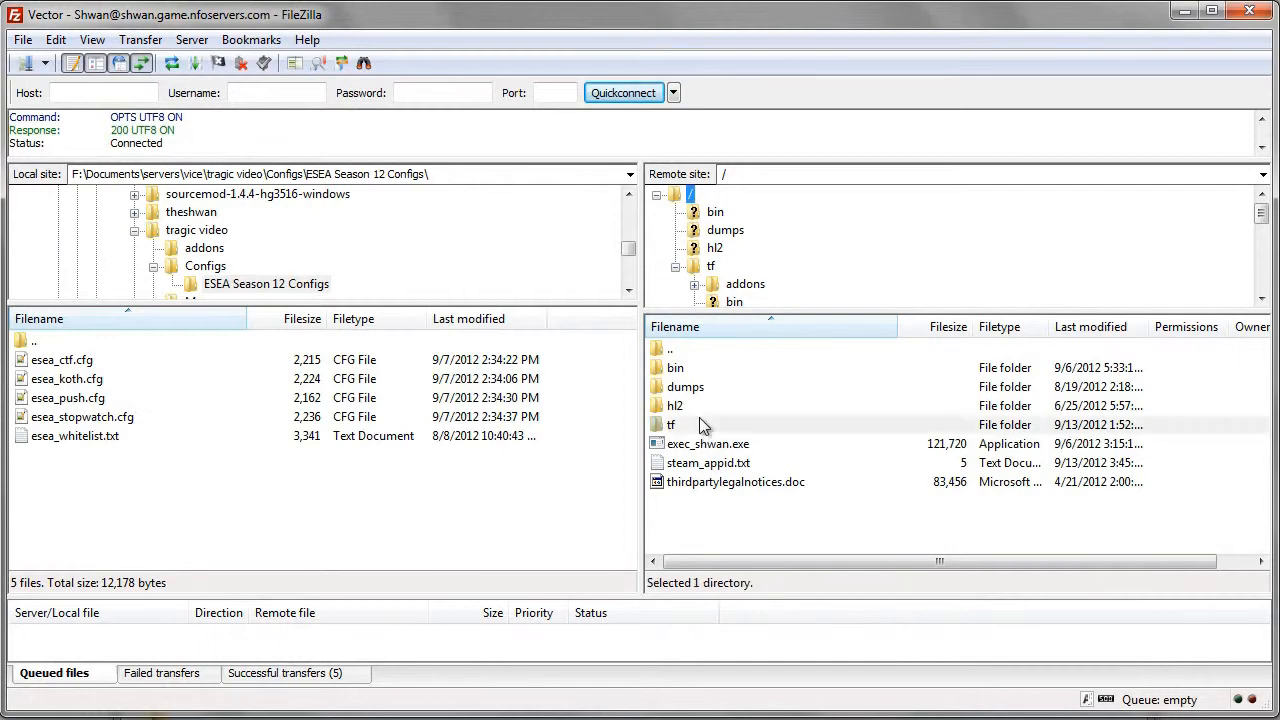
double_click(674, 424)
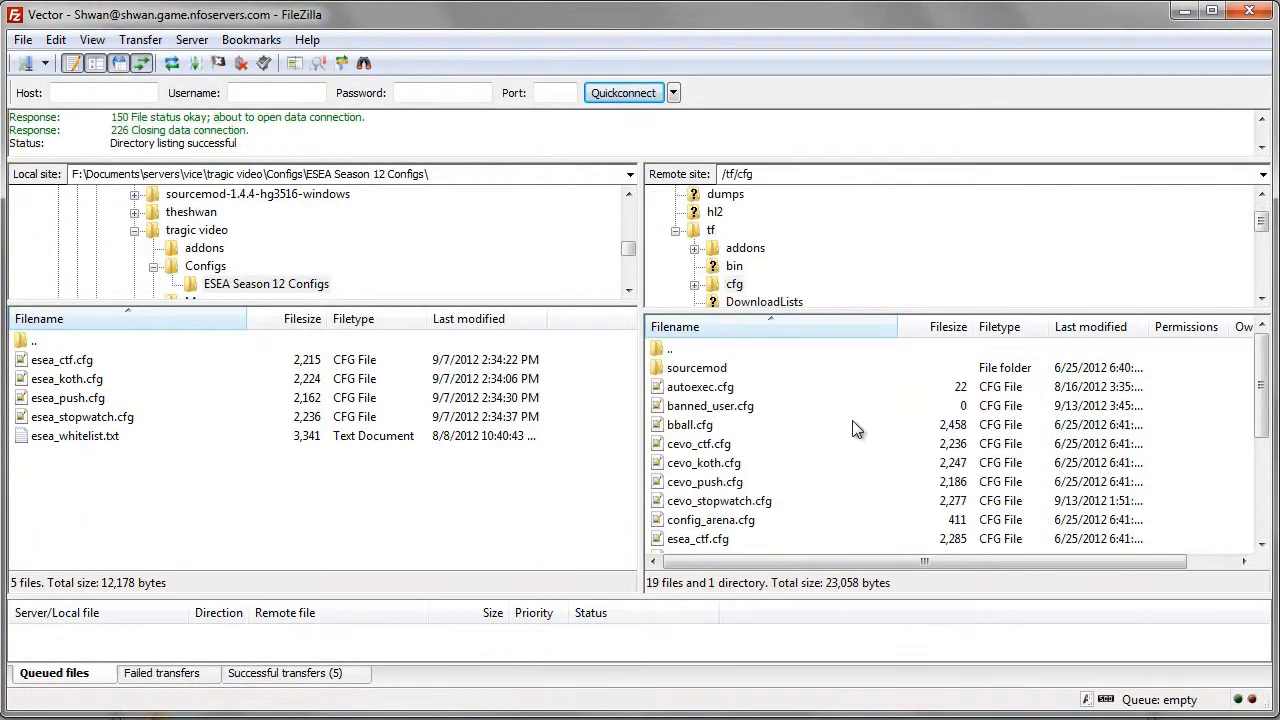
scroll(down, 3)
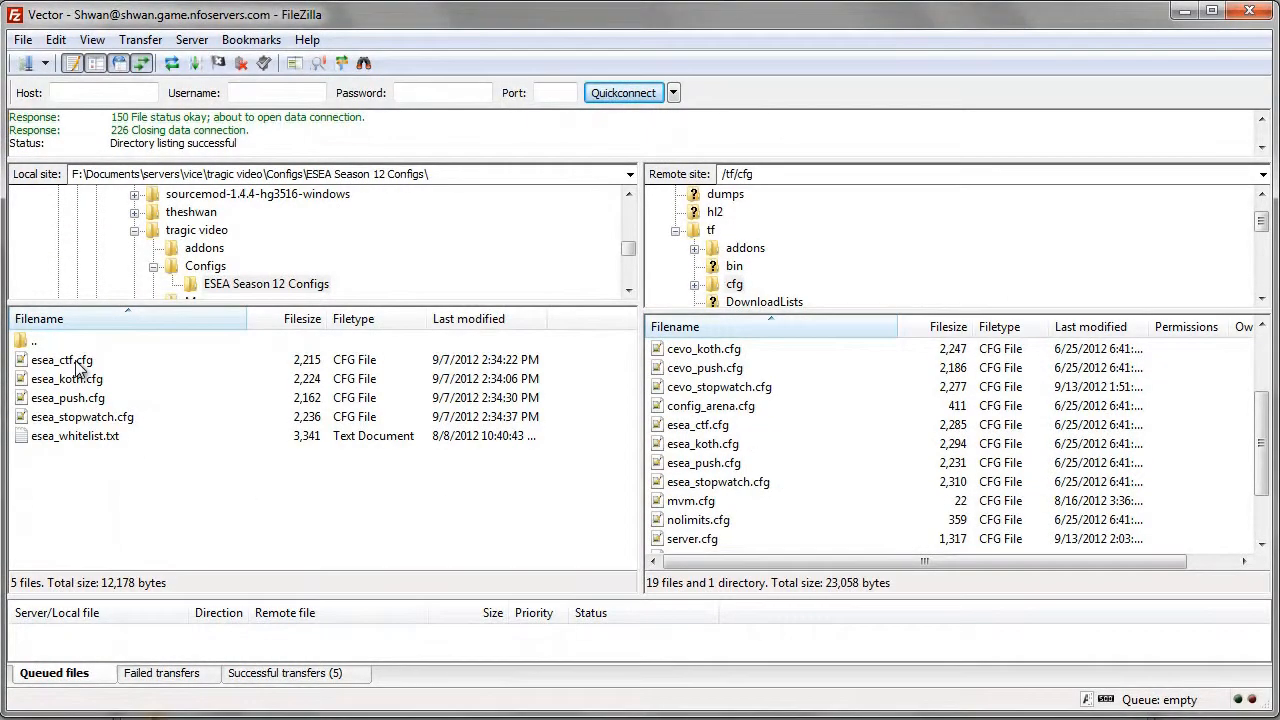
Inspect the local esea_stopwatch, esea_ctf, esea_koth cfg files and esea_whitelist.txt
click(82, 416)
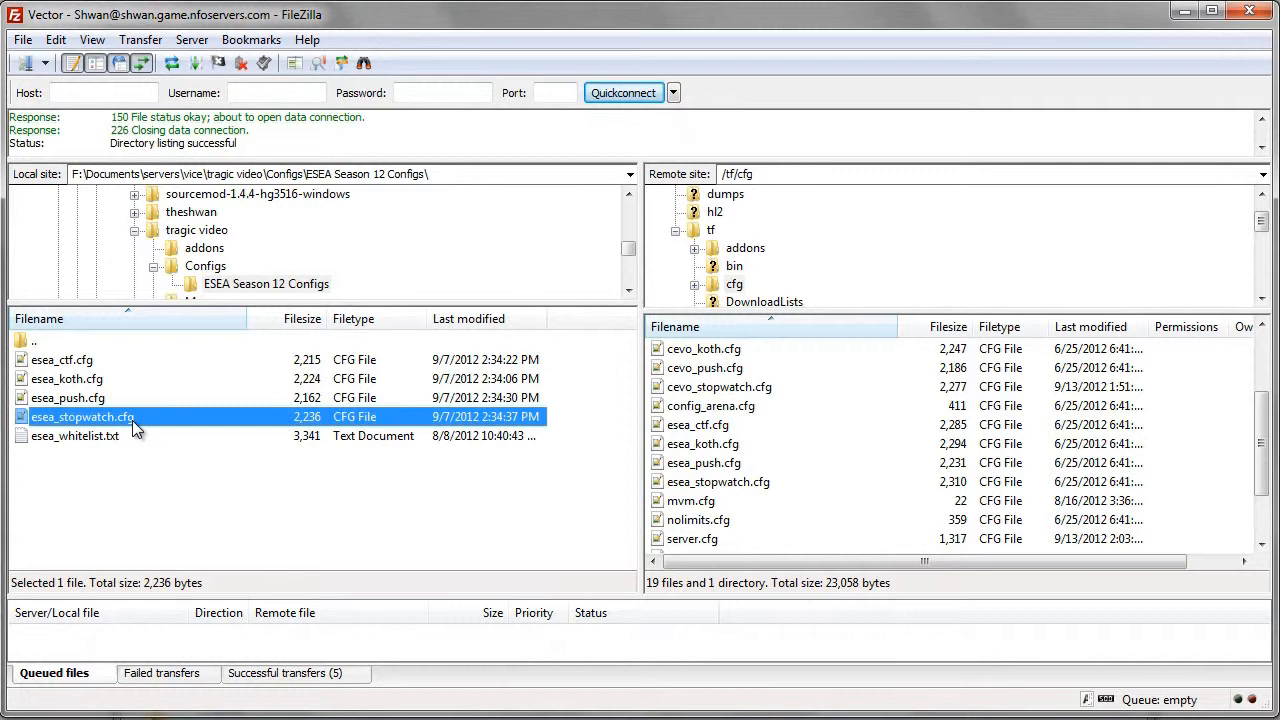
click(62, 359)
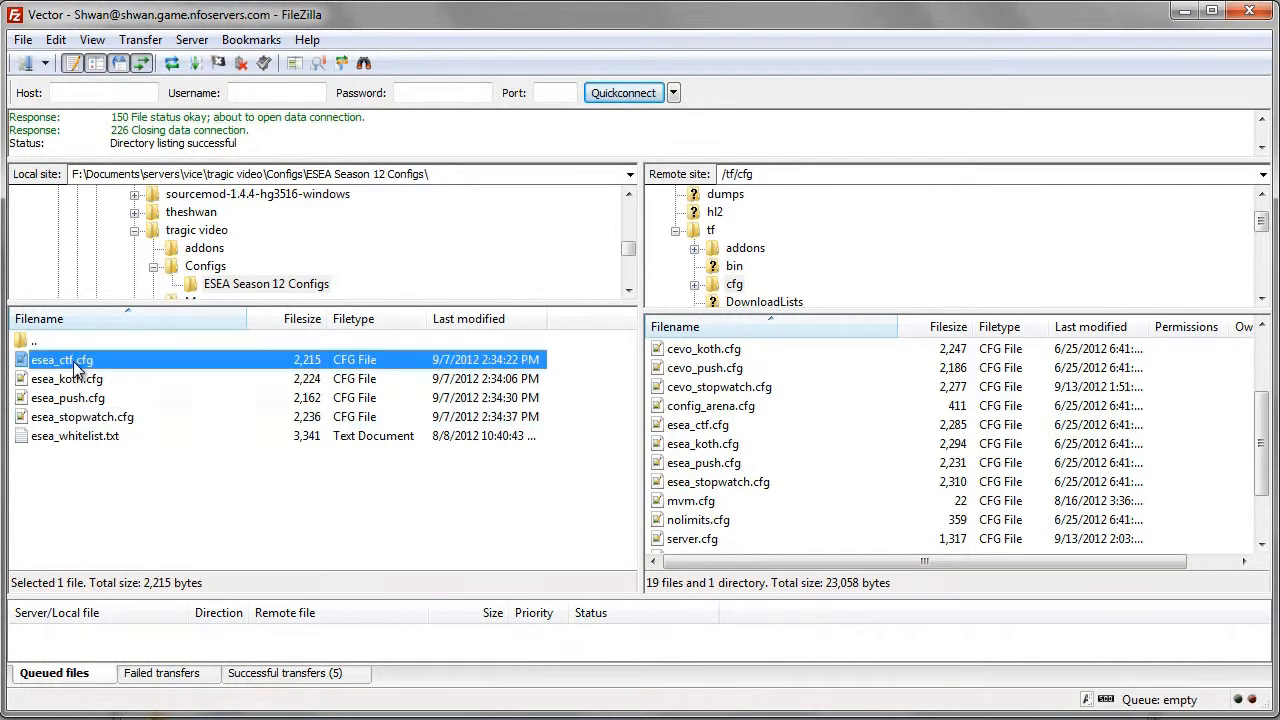
click(82, 417)
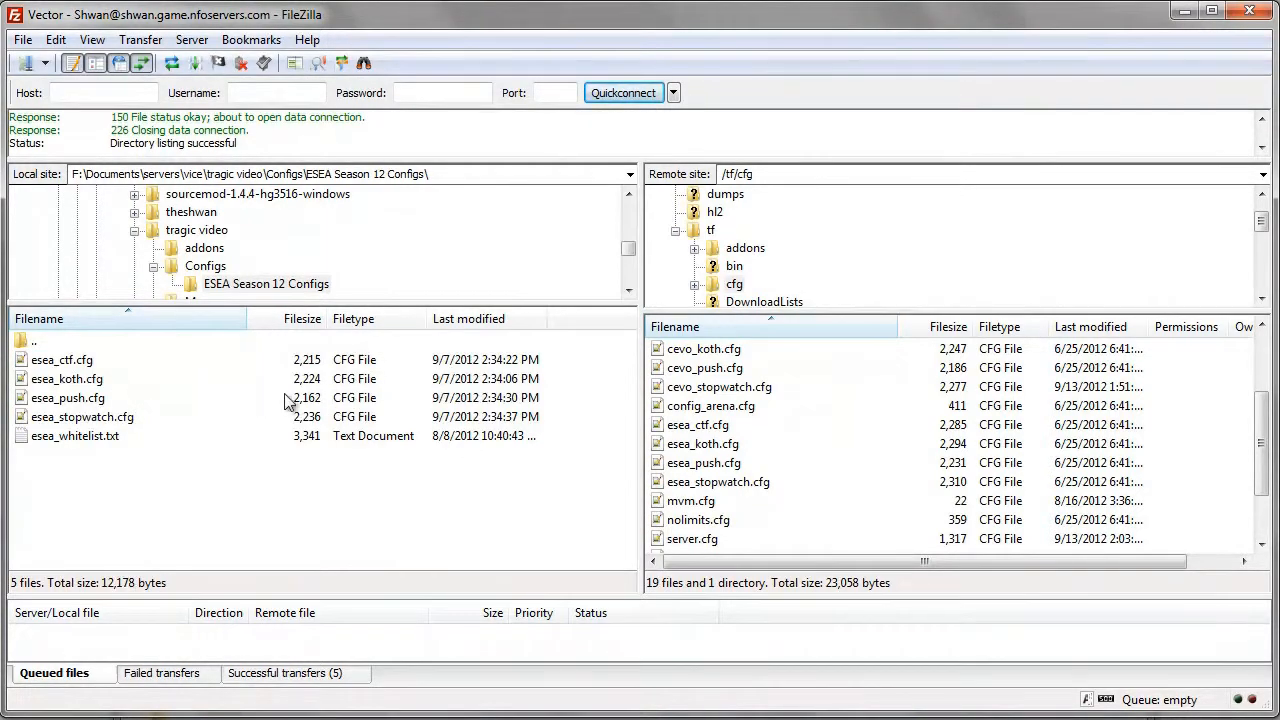
click(83, 416)
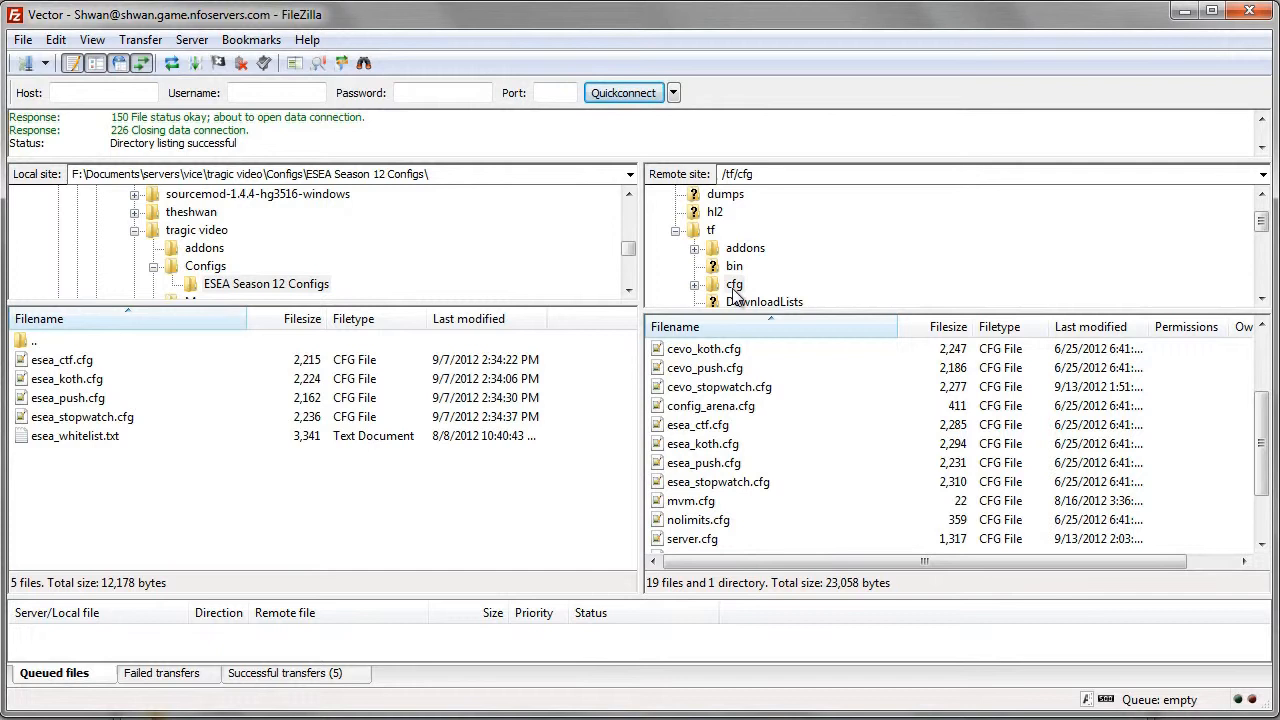
click(75, 435)
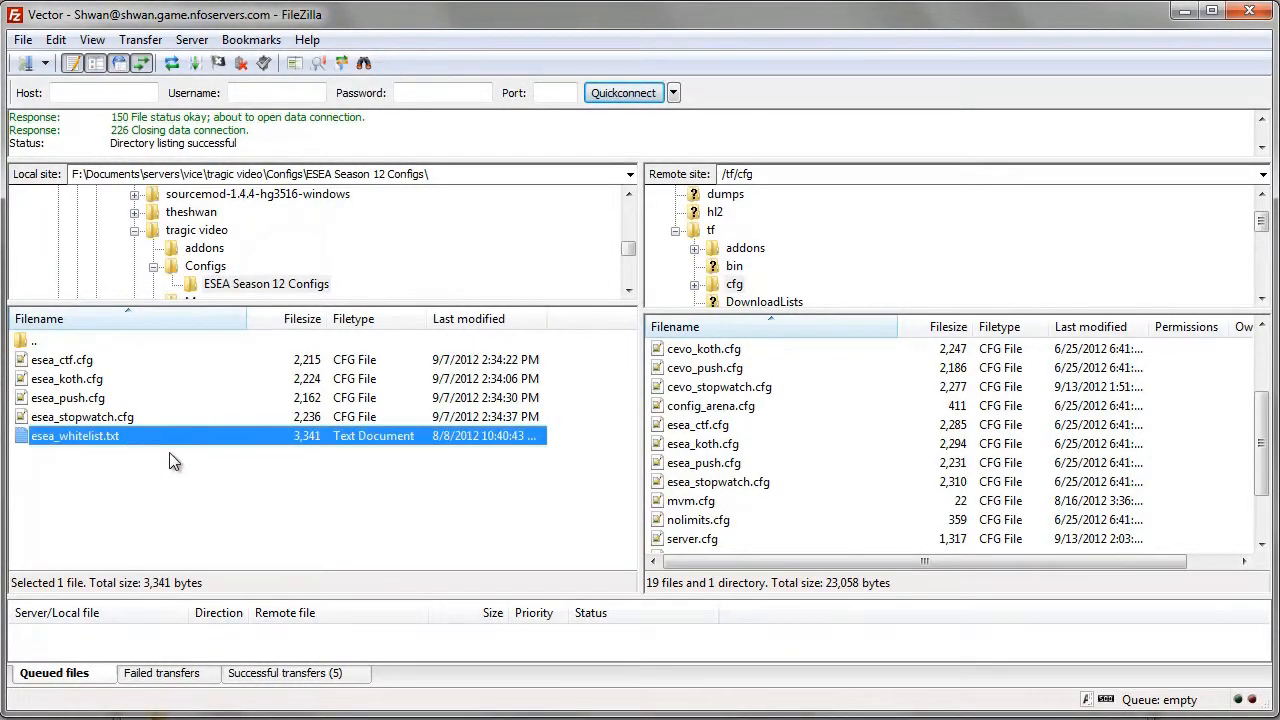
click(67, 378)
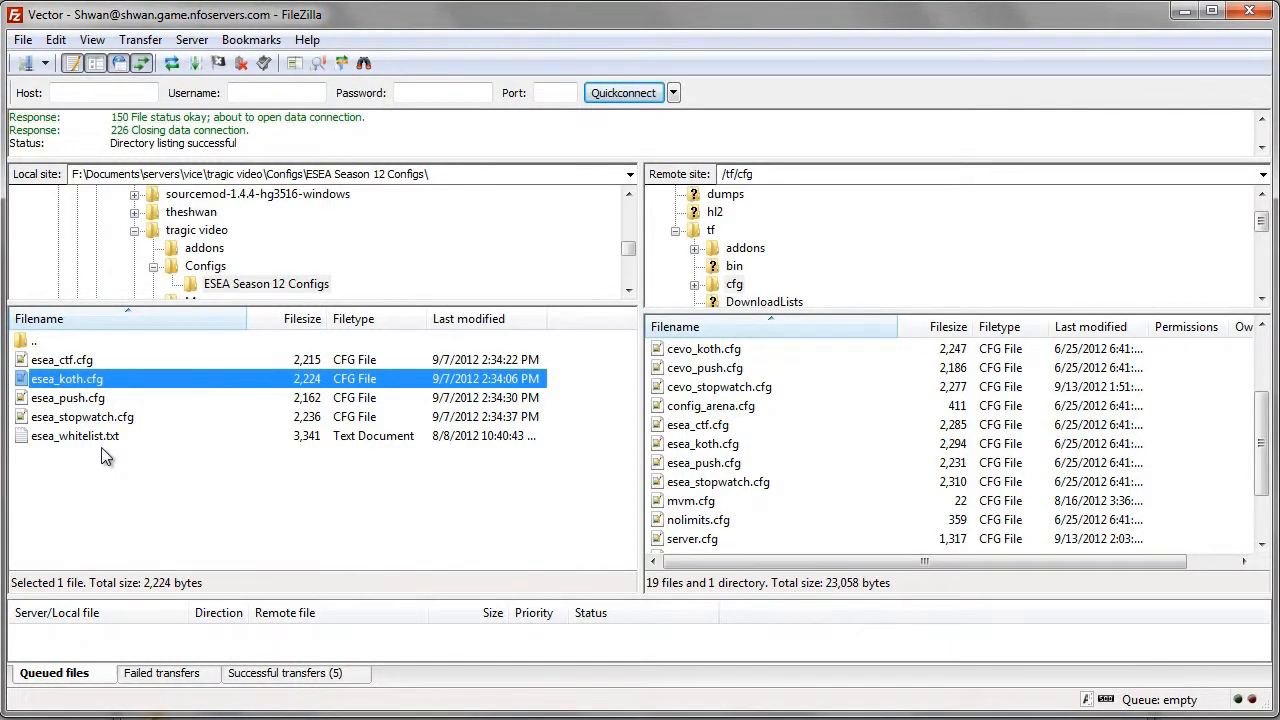
mouse_move(87, 448)
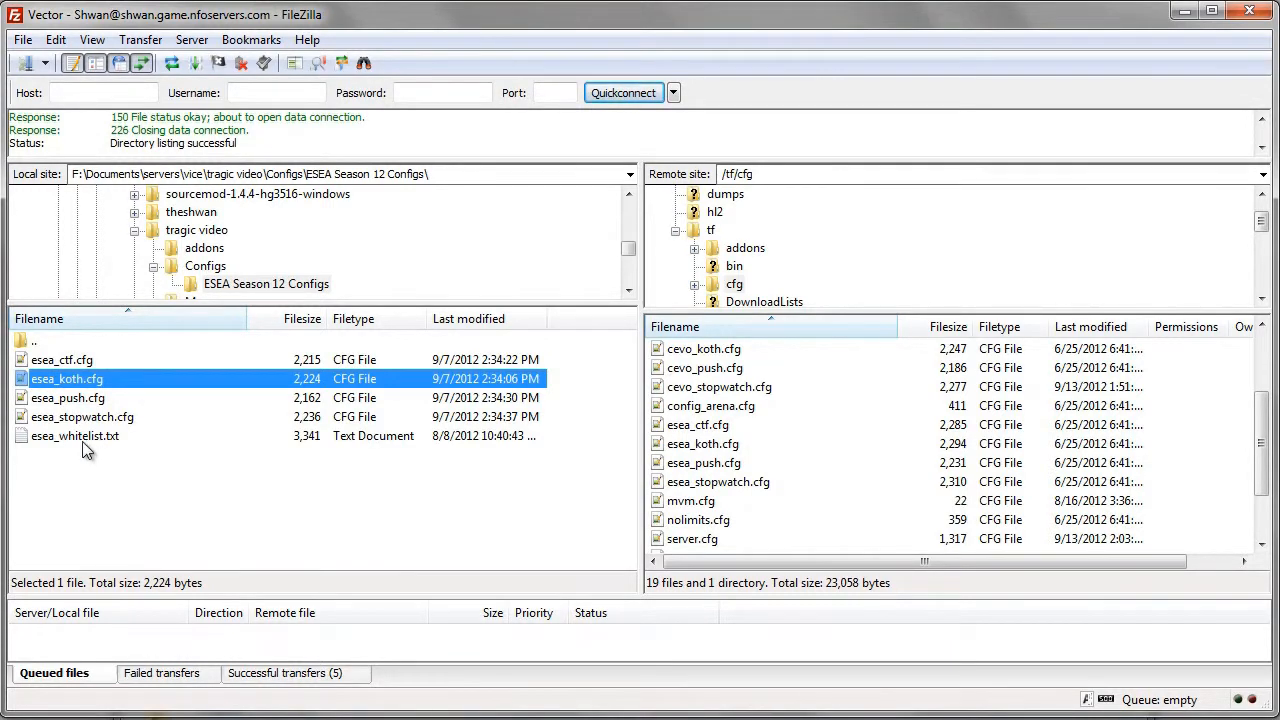
Find the 'whitelist' line in esea_ctf.cfg in Notepad++, then return to FileZilla
right_click(61, 359)
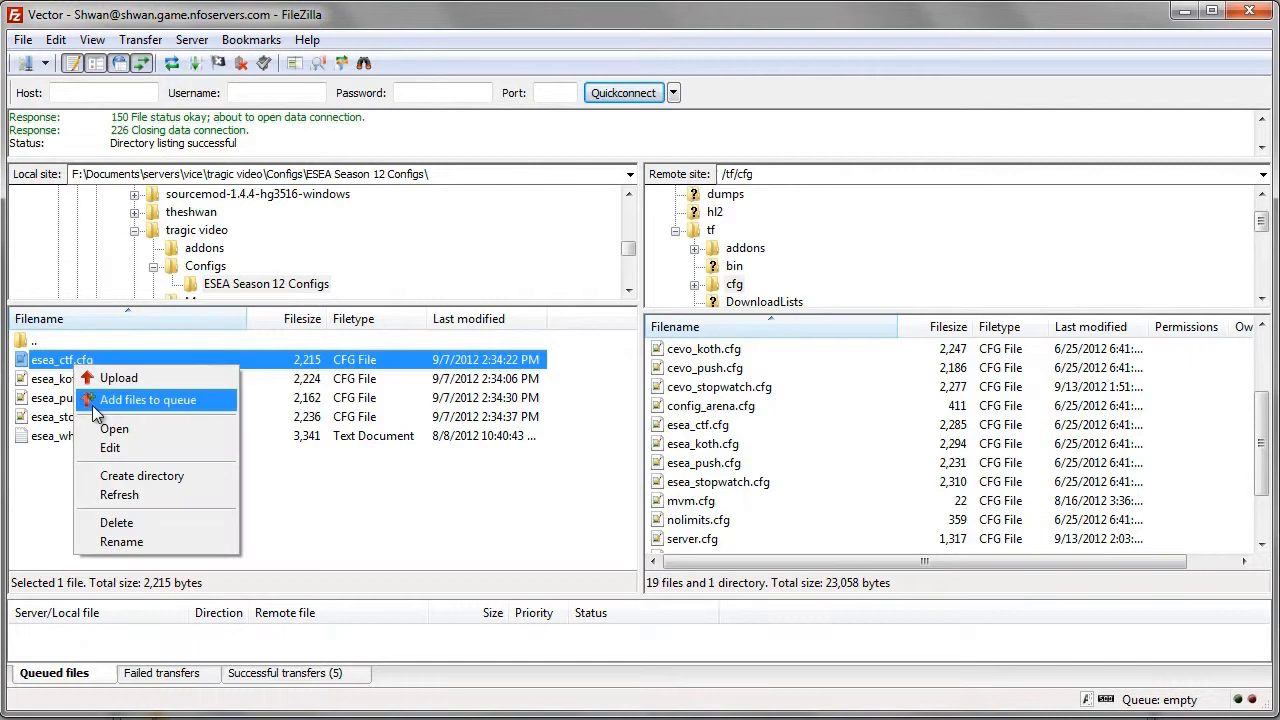
click(114, 428)
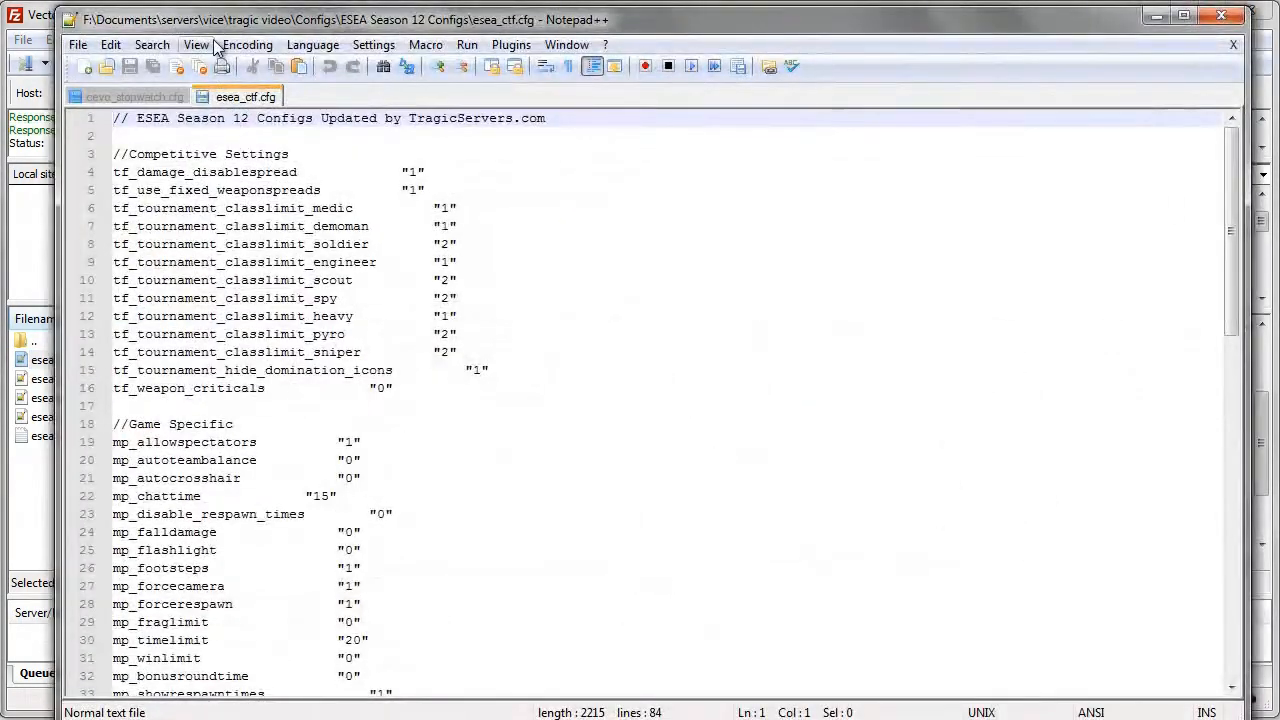
click(218, 244)
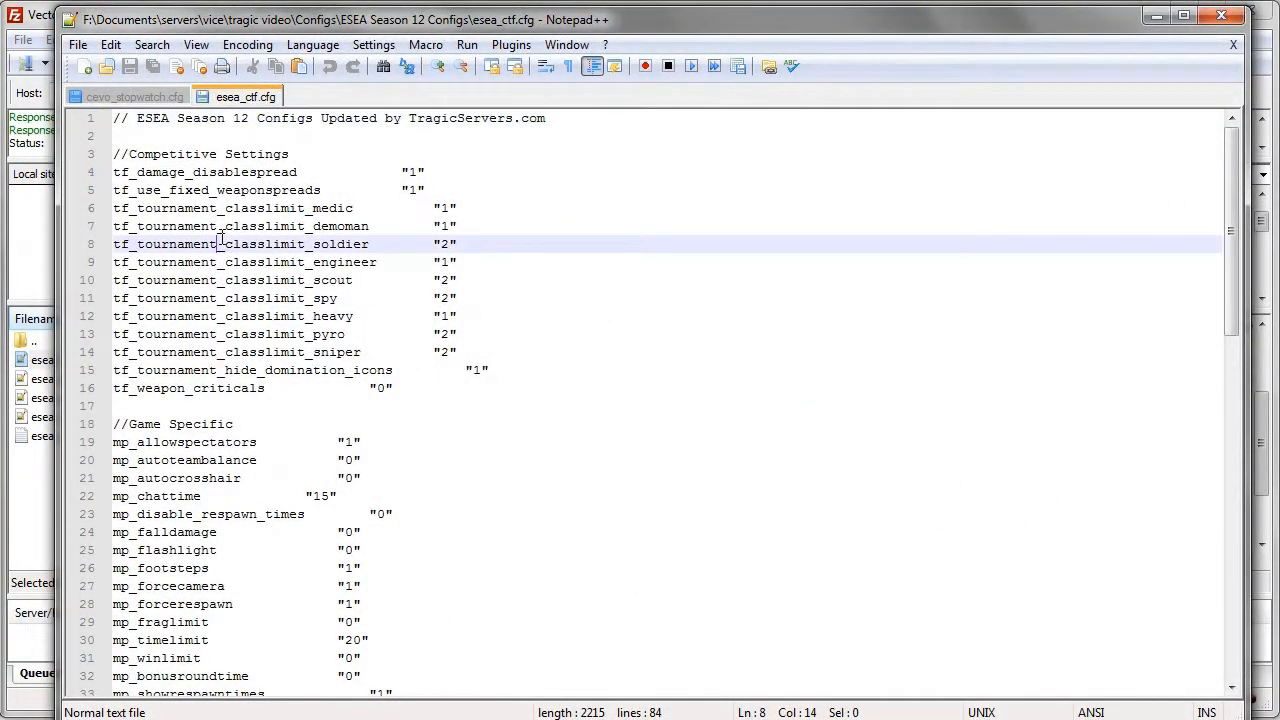
key(Ctrl+f)
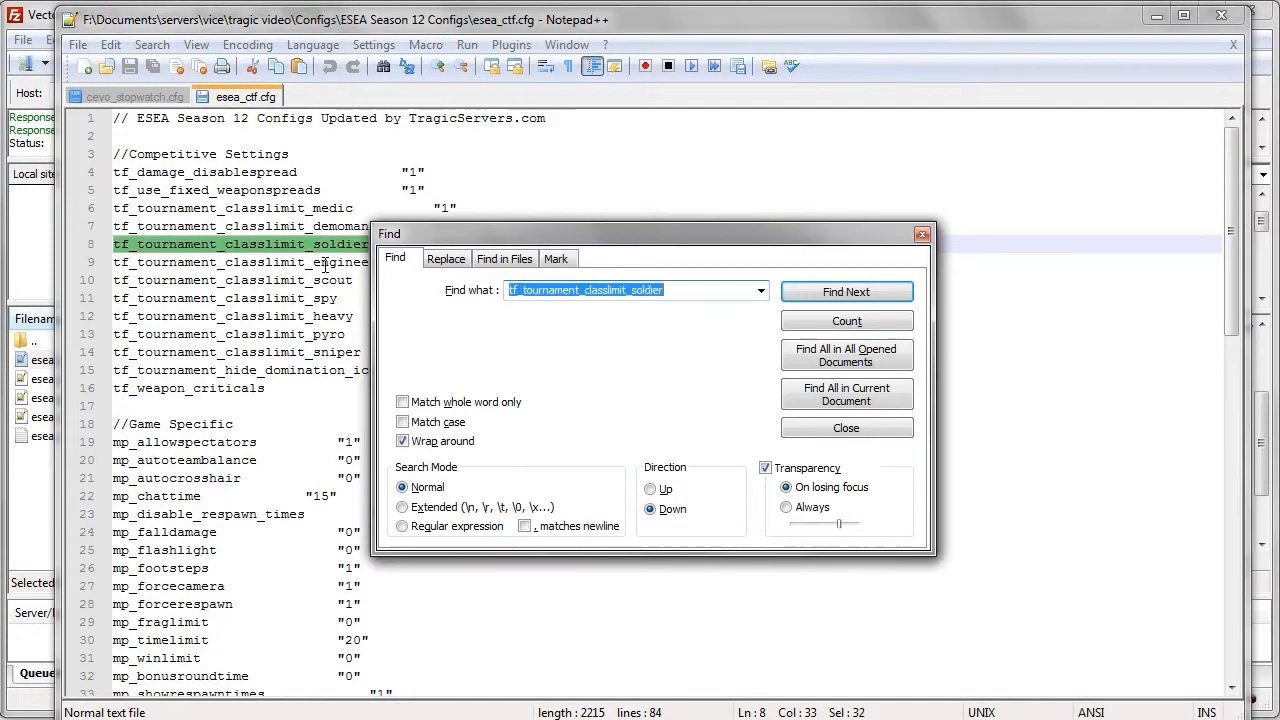
text(whitelist)
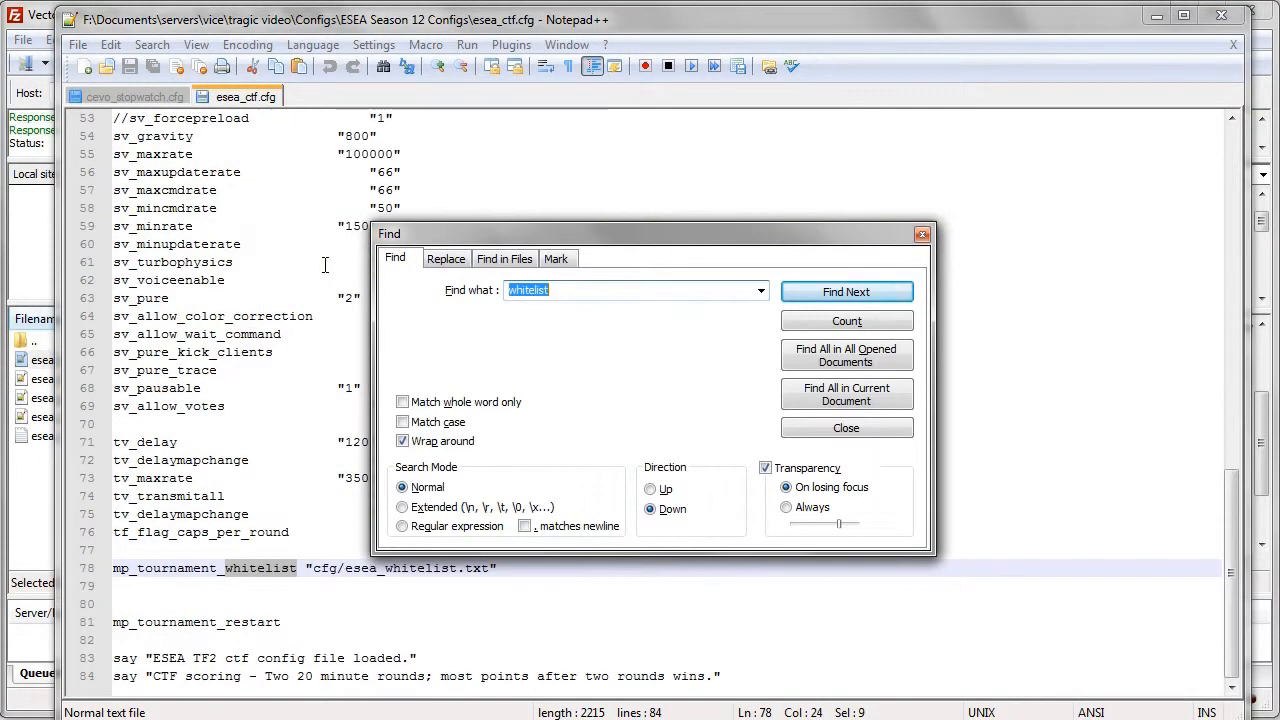
click(845, 427)
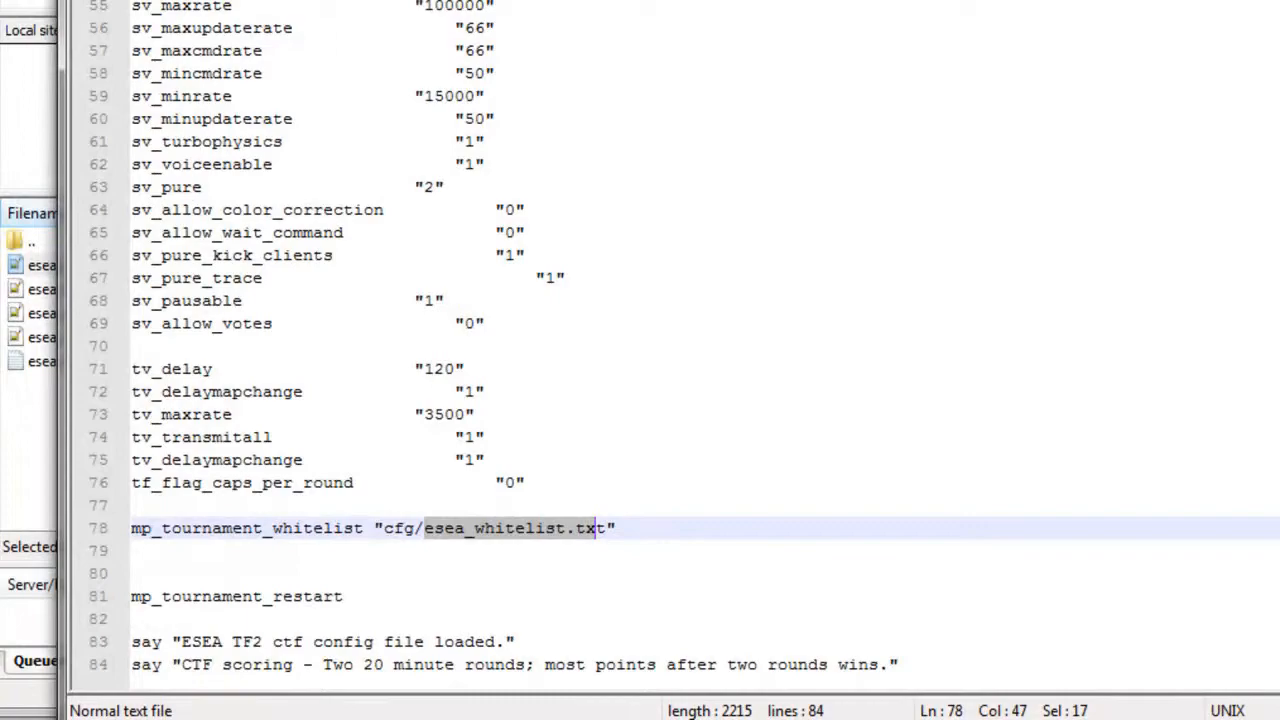
click(84, 361)
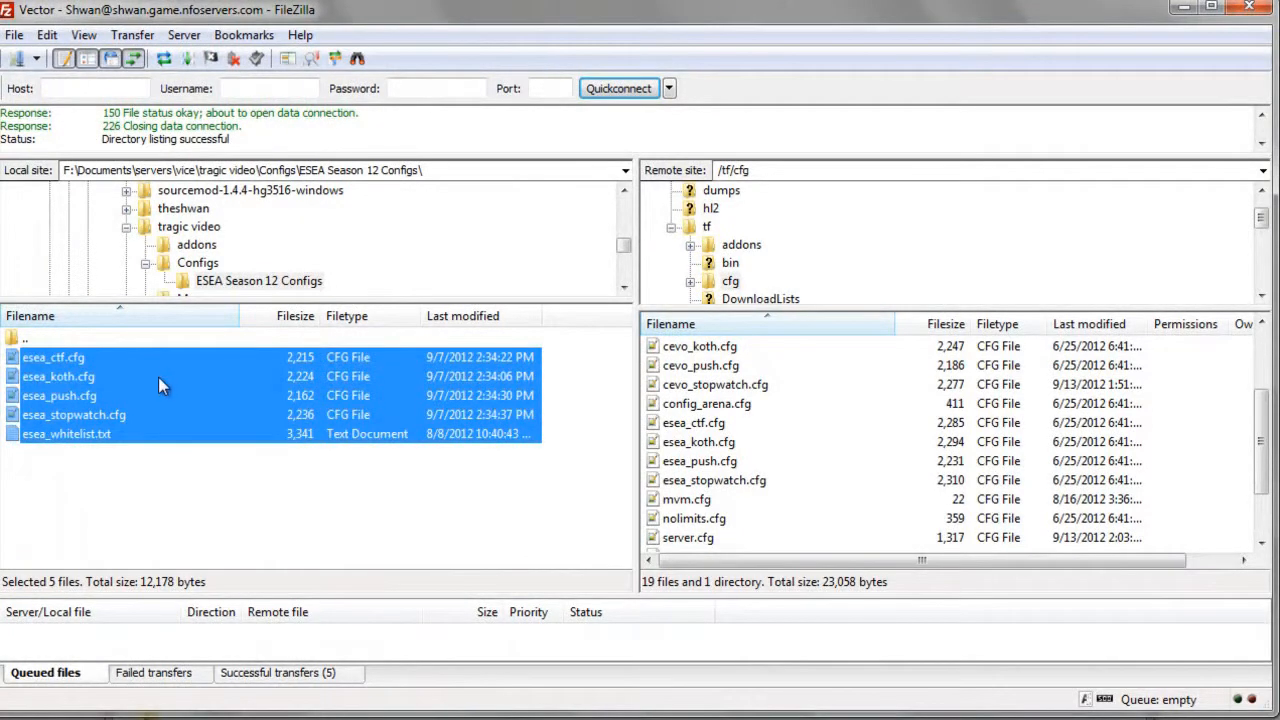
mouse_move(313, 405)
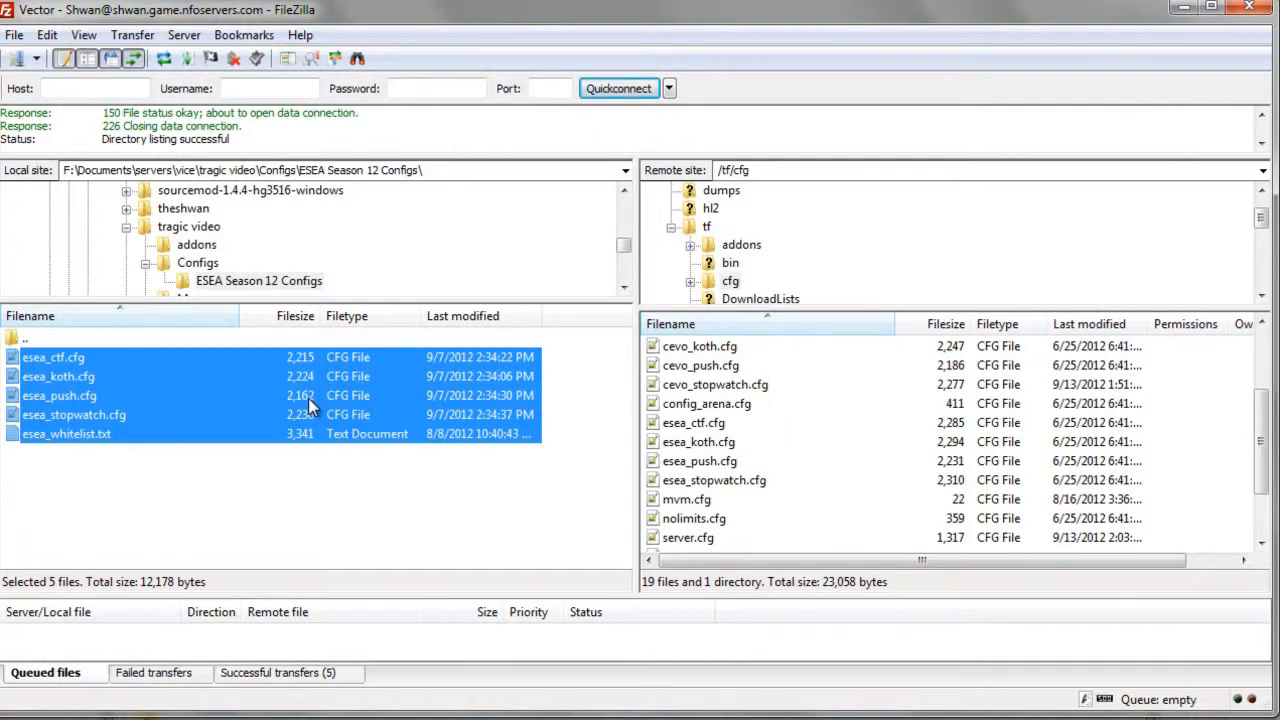
mouse_move(705, 238)
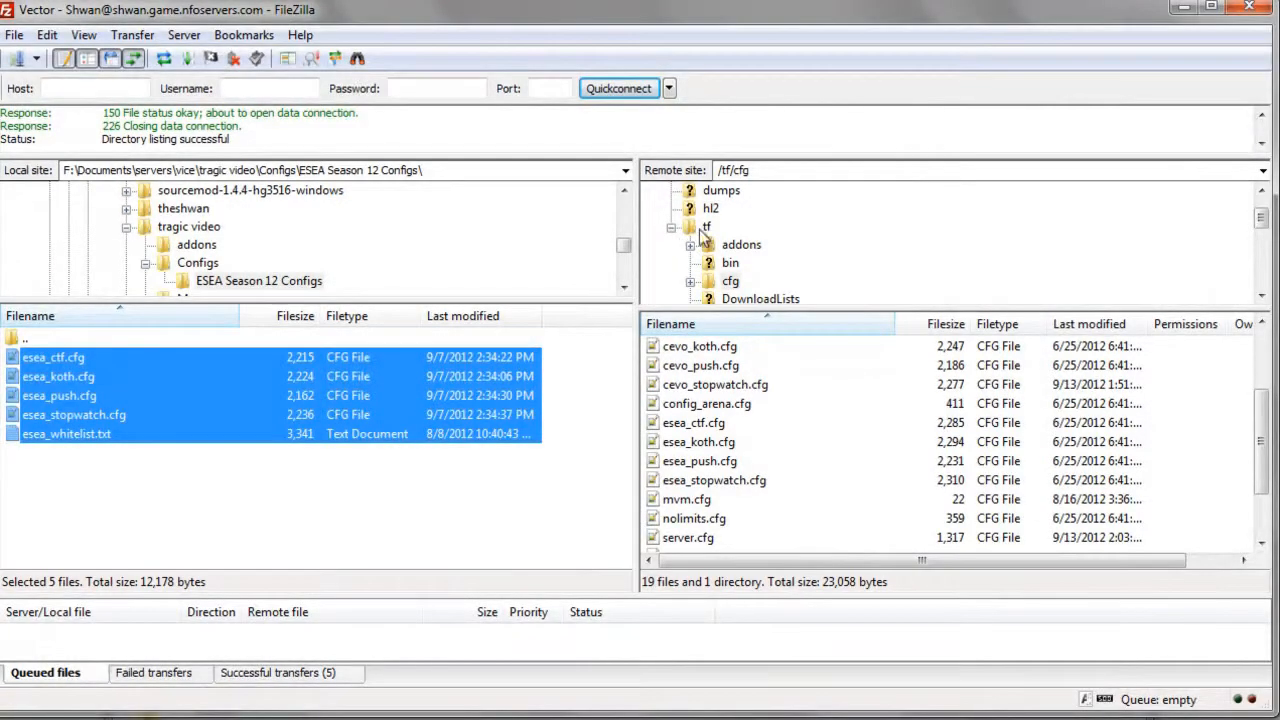
click(730, 280)
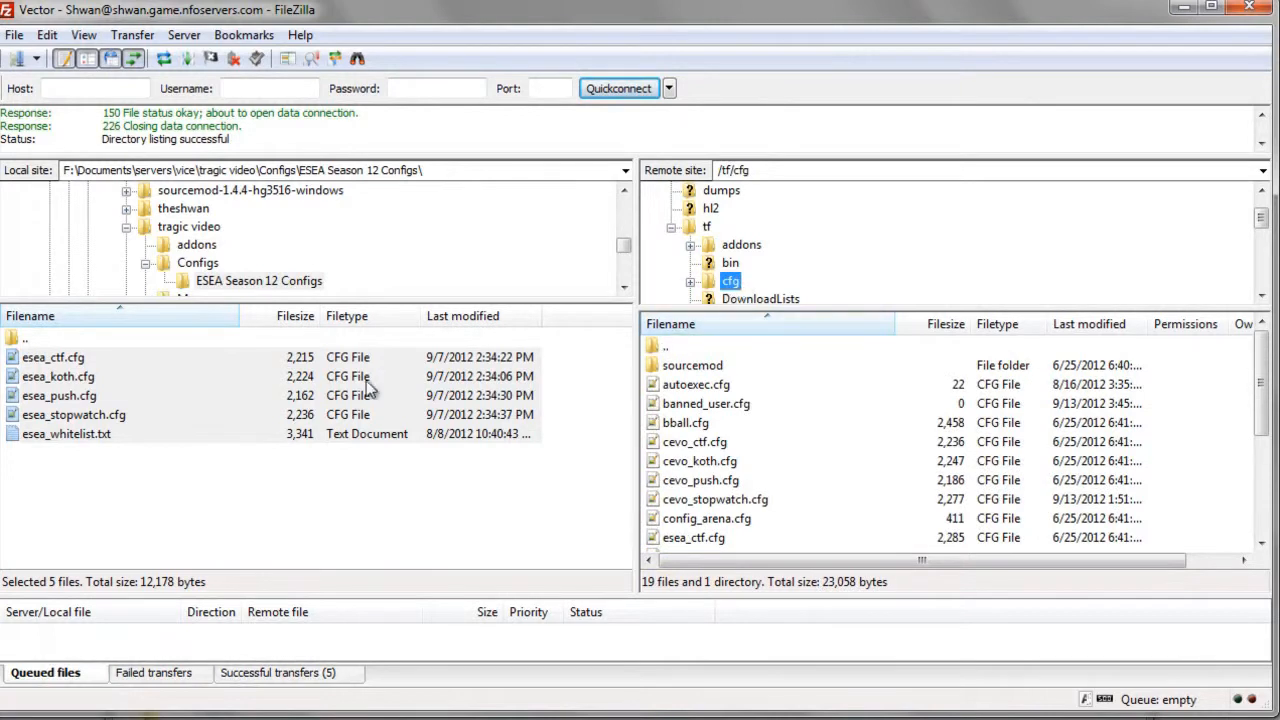
click(58, 376)
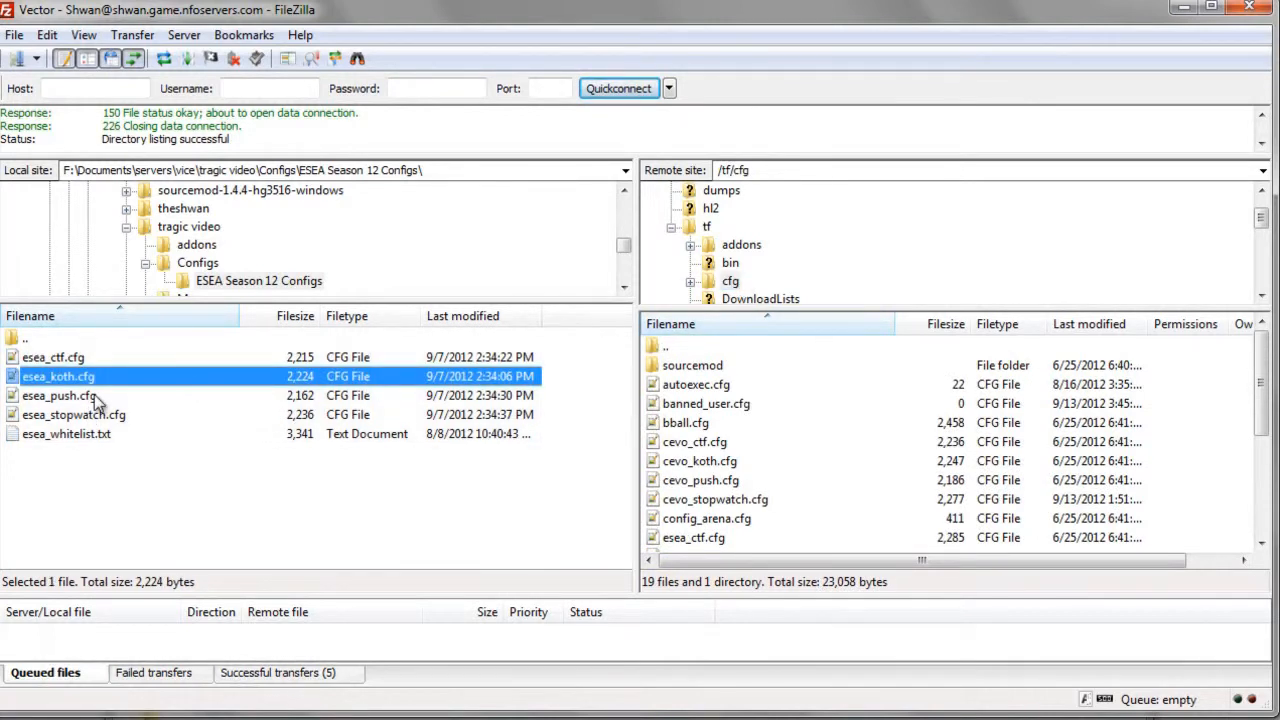
click(706, 403)
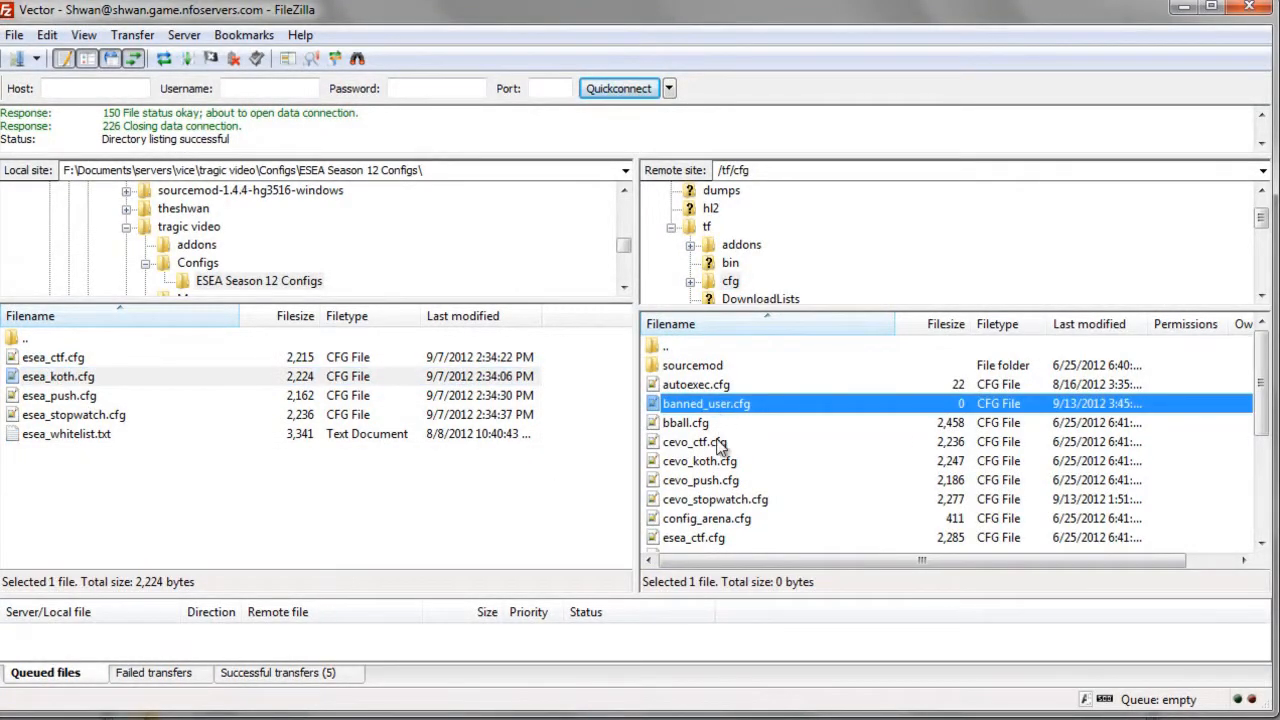
click(694, 441)
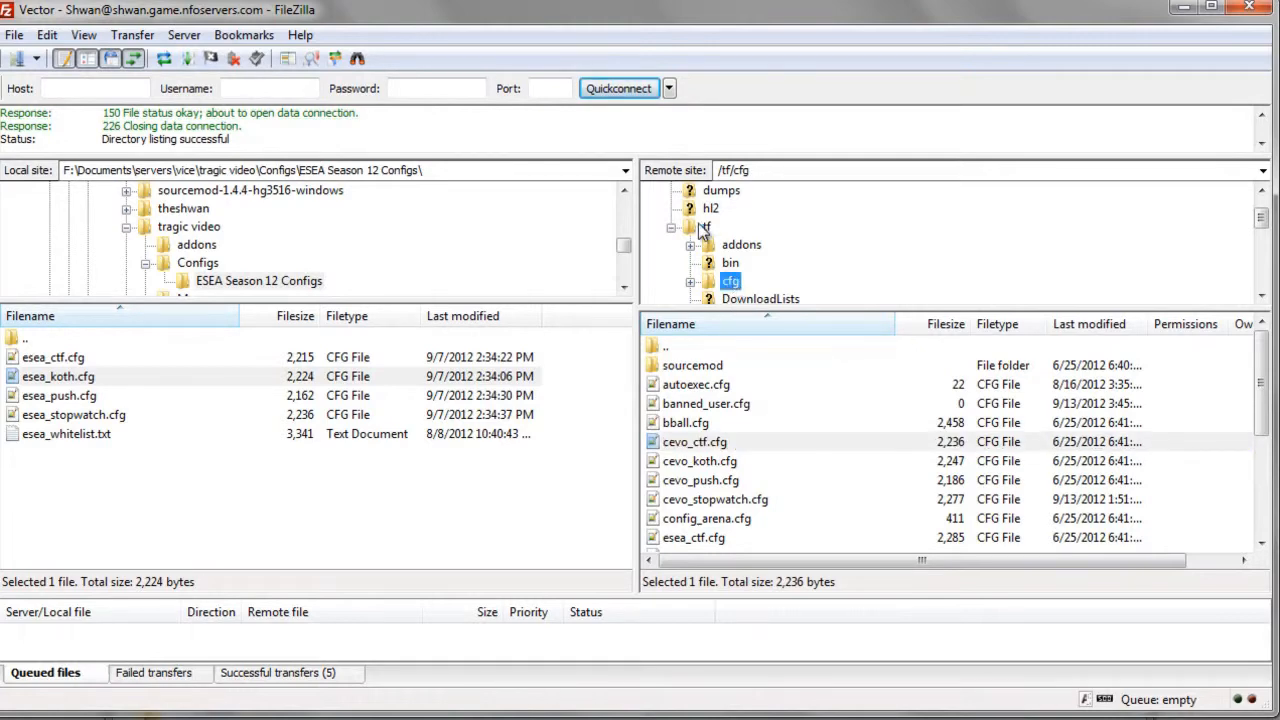
click(706, 403)
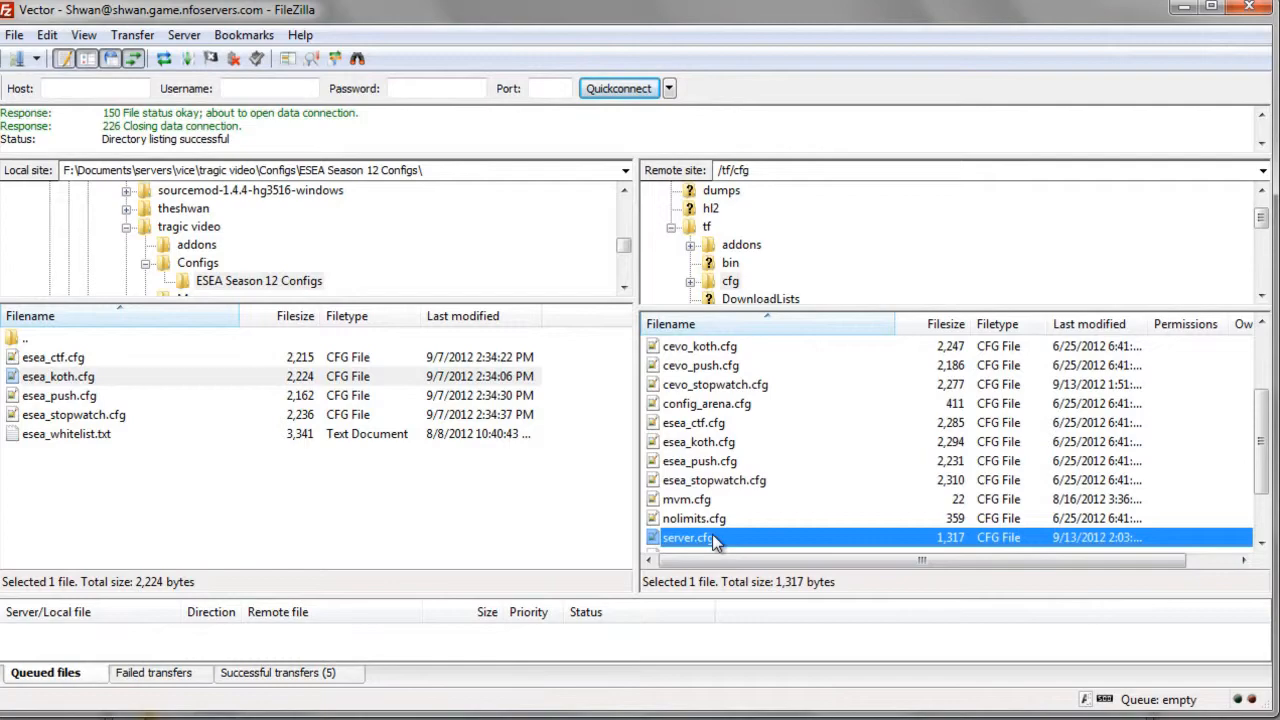
Open the server's server.cfg in Notepad++ and select its 'exec esea_push.cfg' line
right_click(715, 537)
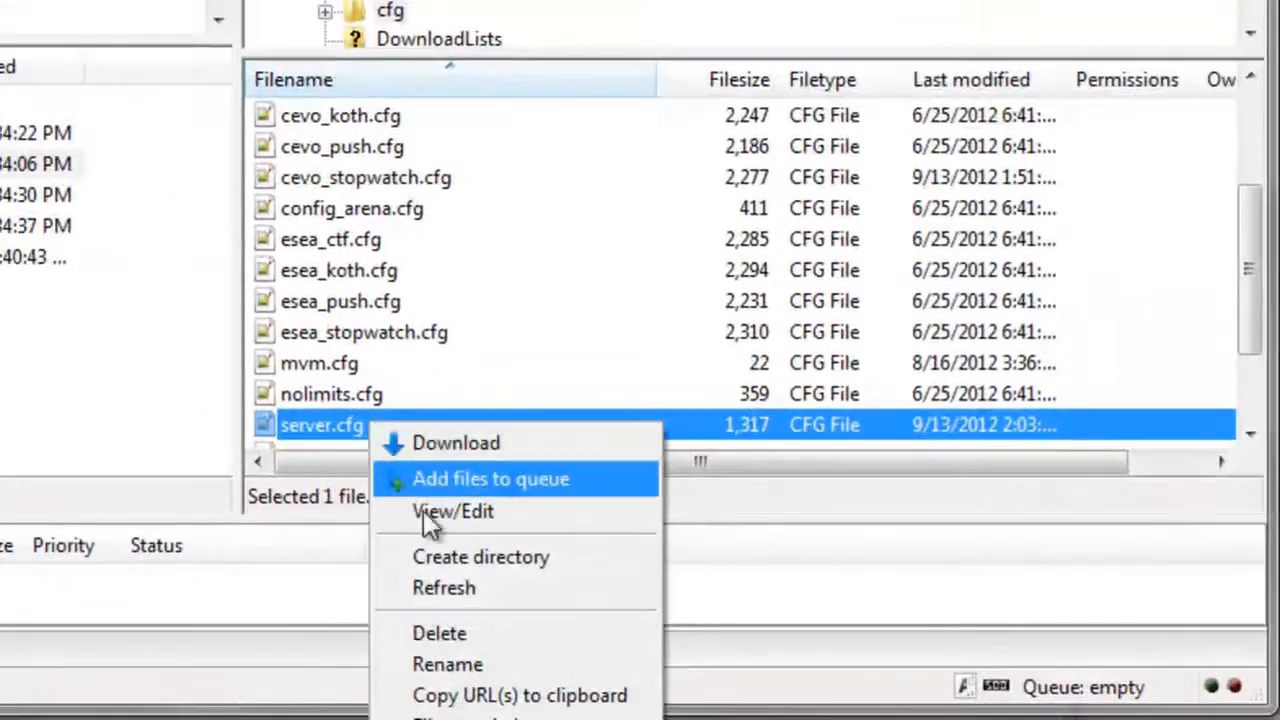
click(453, 511)
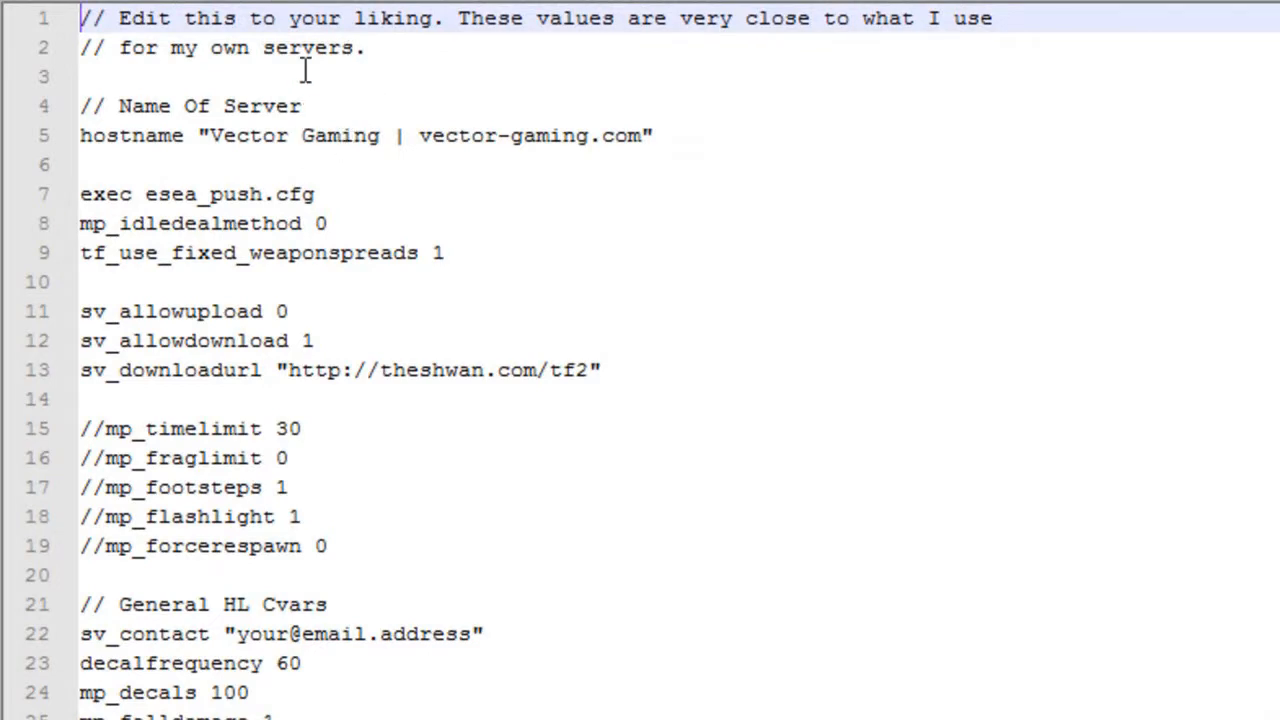
click(315, 194)
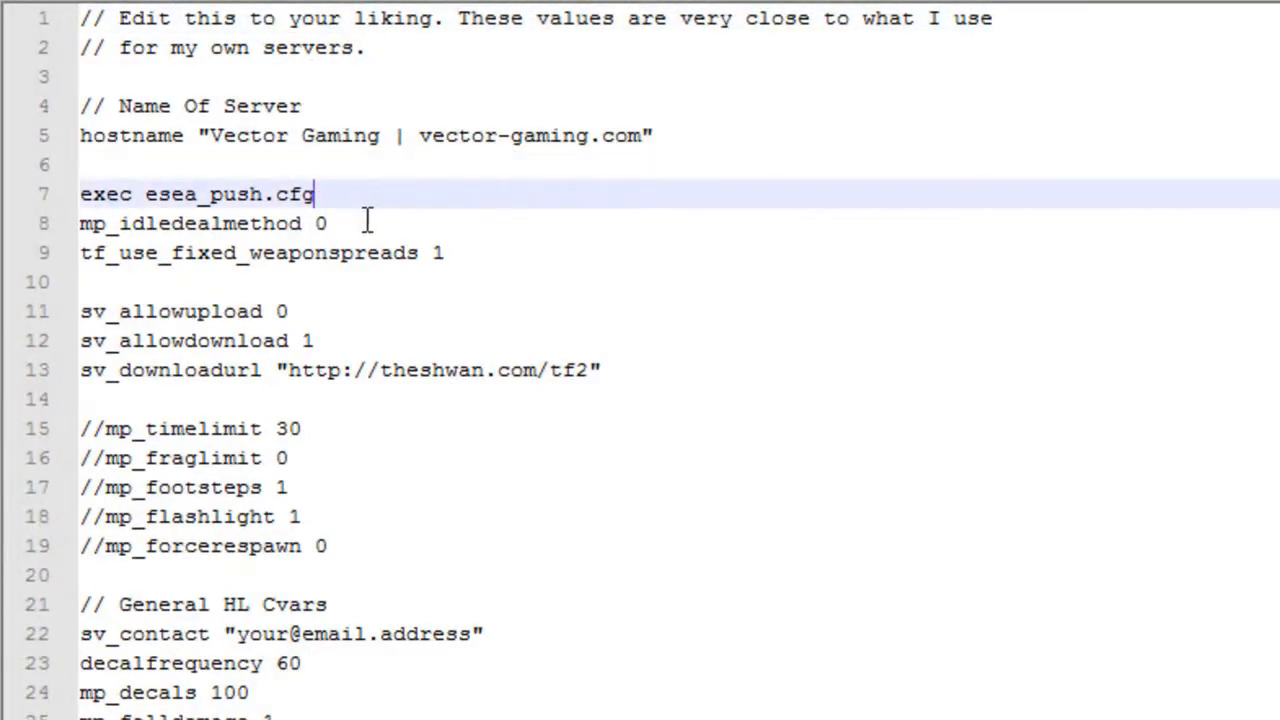
triple_click(196, 194)
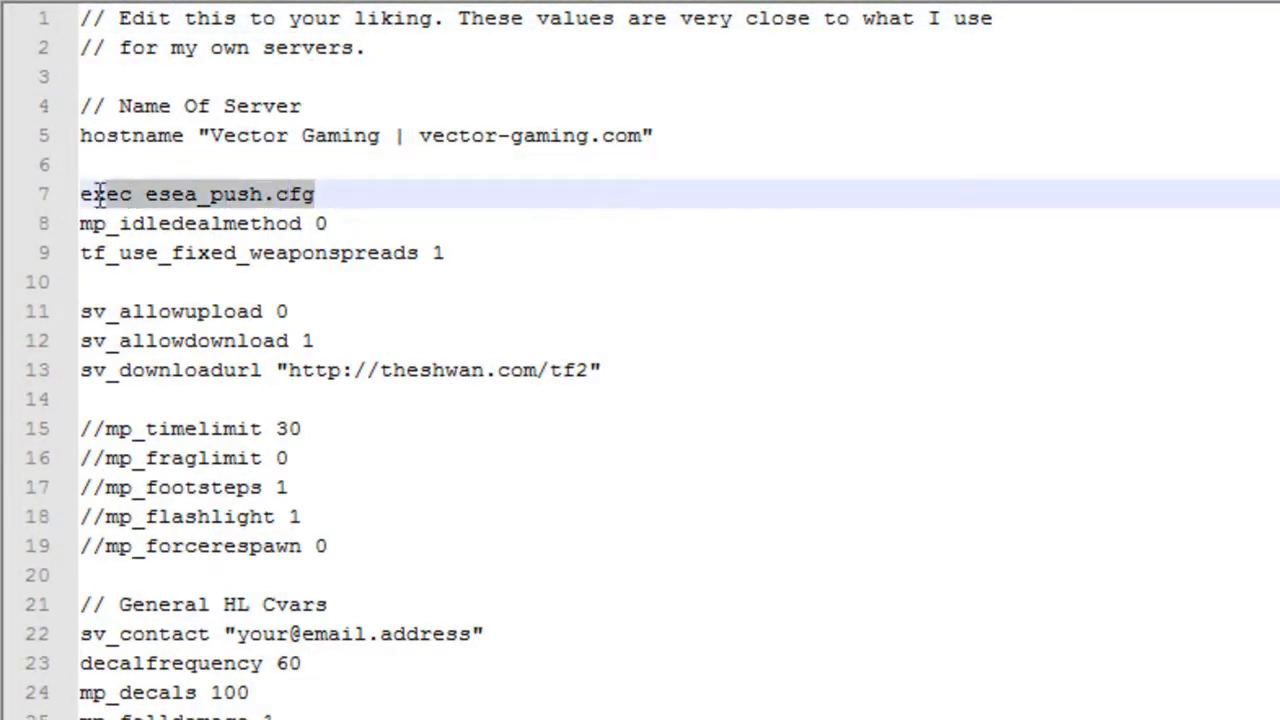